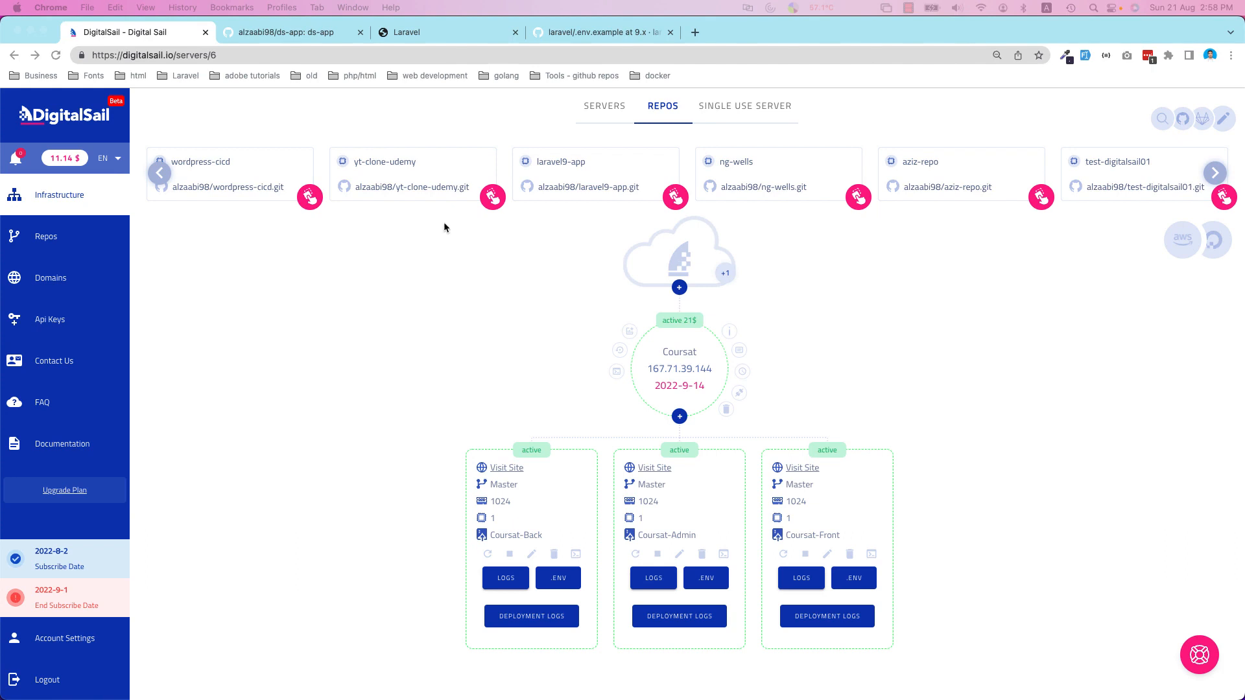
{"action": "mouse_move", "coordinate": [403, 262]}
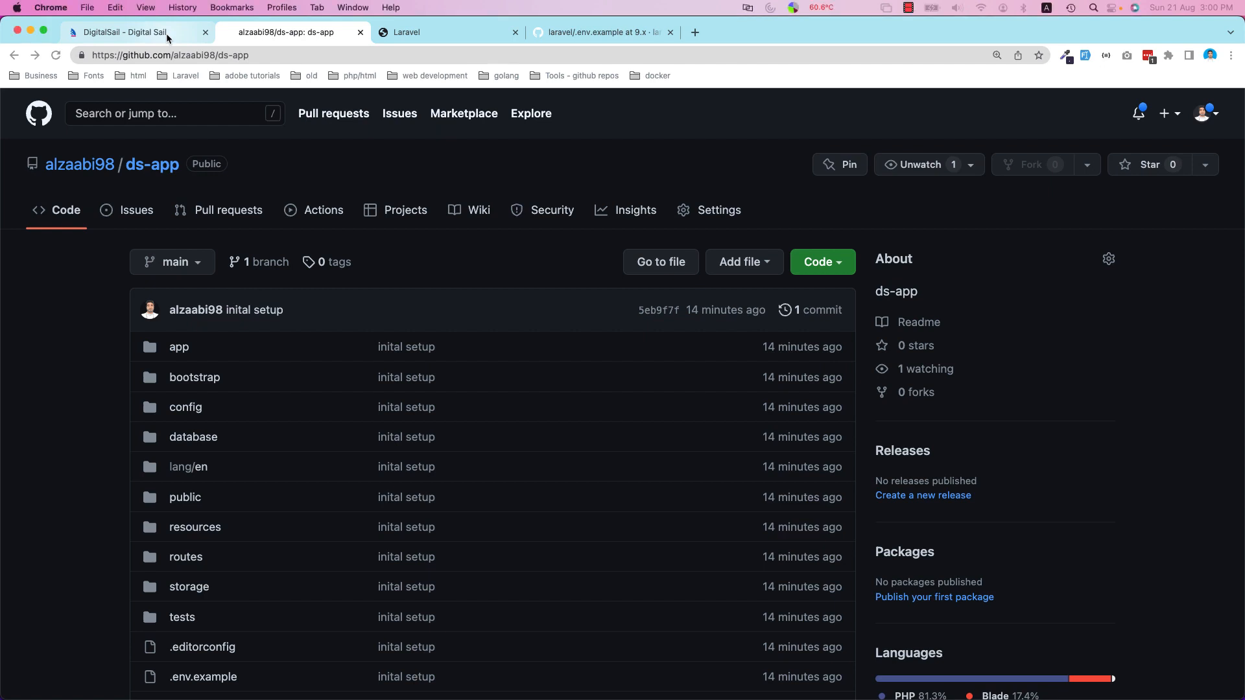
- Return to DigitalSail and advance the Repos carousel to reveal the ds-app repository
{"action": "left_click", "coordinate": [127, 32]}
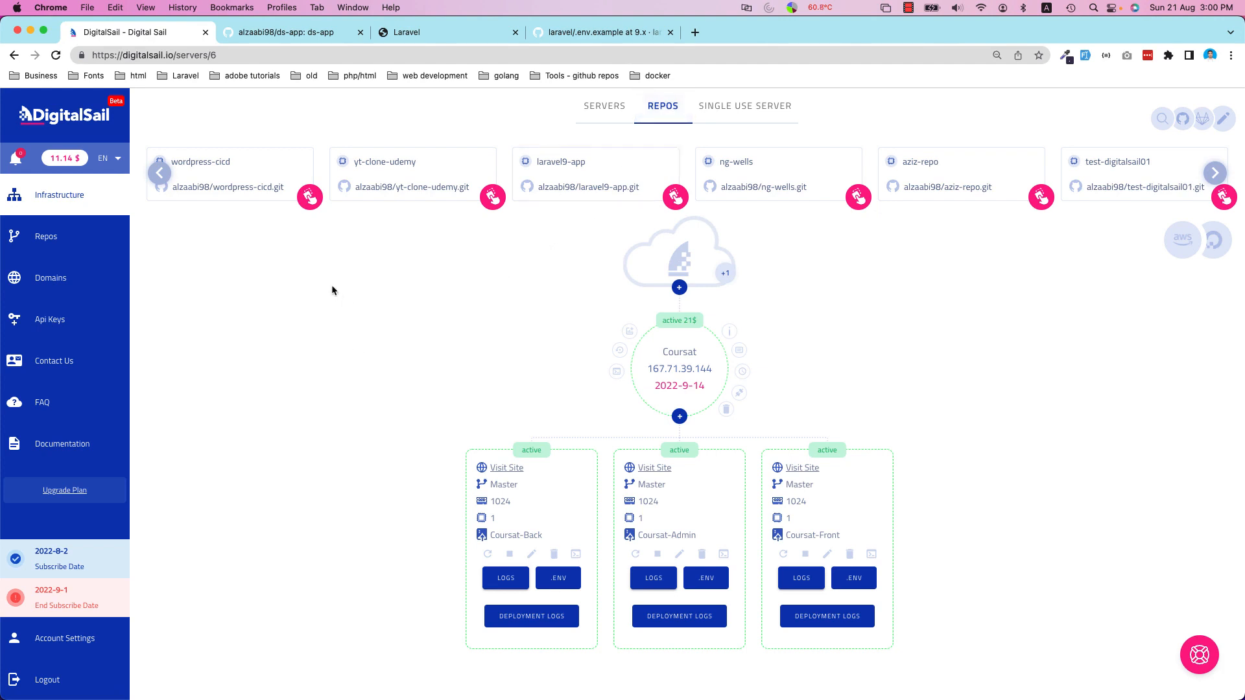
{"action": "mouse_move", "coordinate": [1227, 176]}
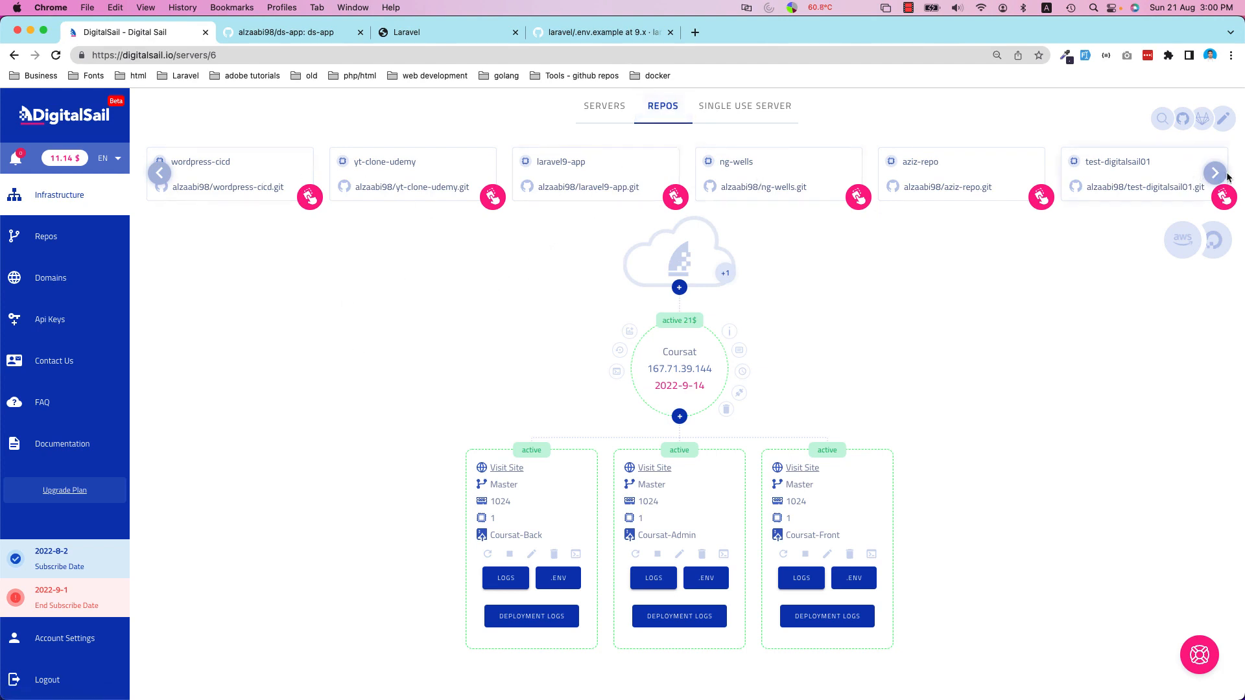
{"action": "left_click", "coordinate": [159, 173]}
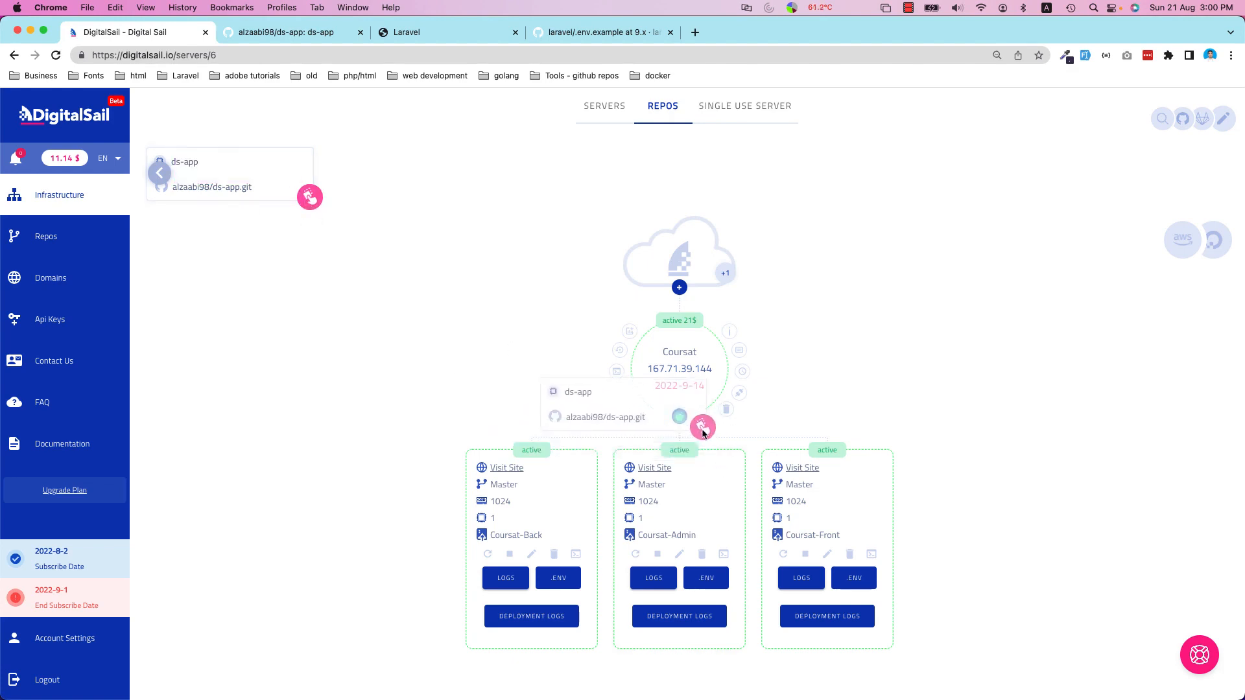
- Attach ds-app to Coursat with domain ds-app01 on ds-deploy.online and deployment on change
{"action": "left_click", "coordinate": [701, 427]}
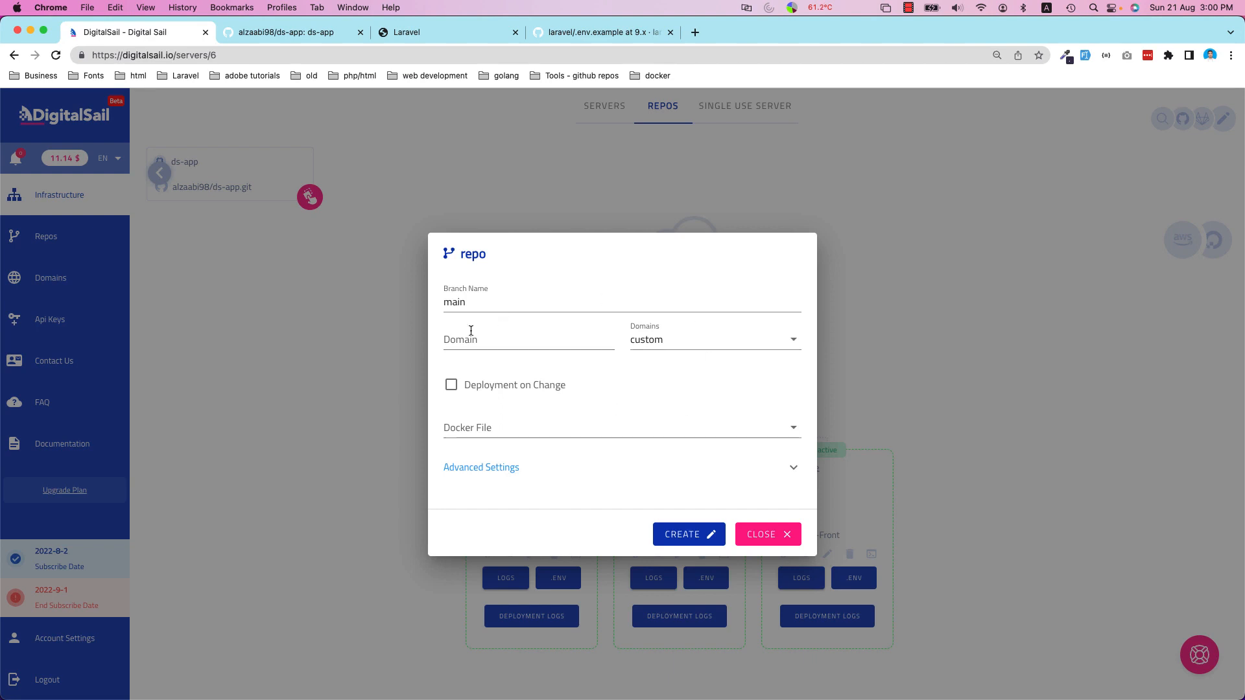
{"action": "type", "text": "d"}
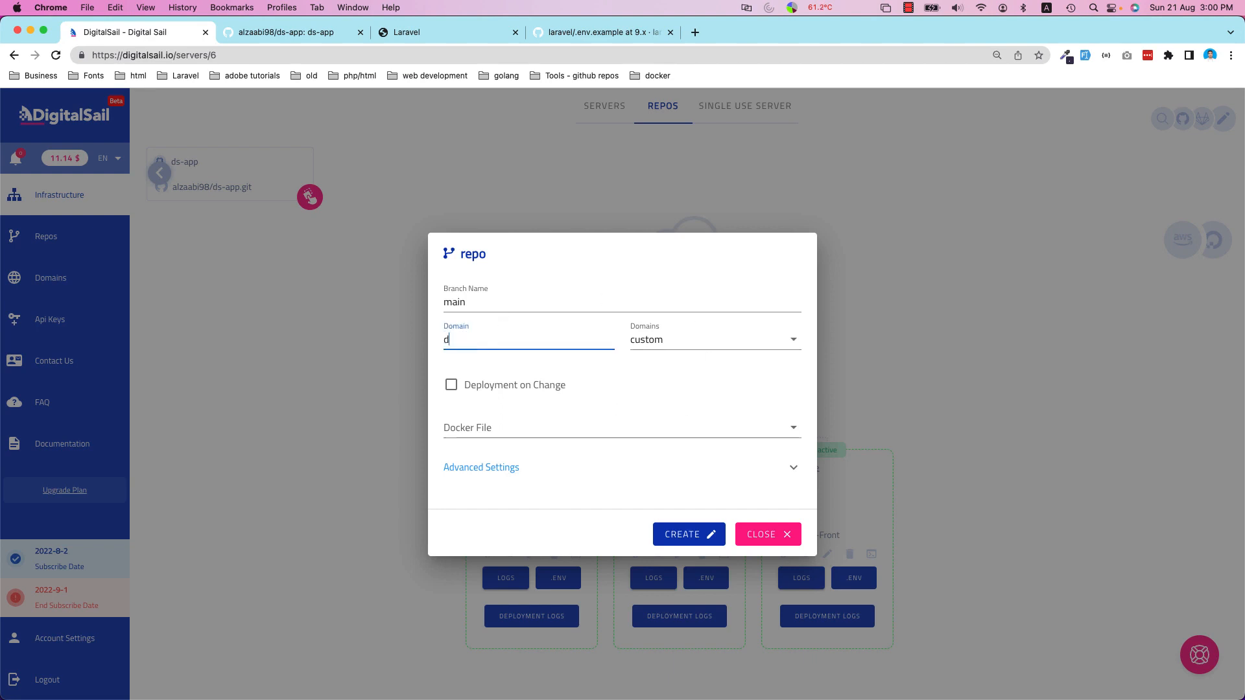
{"action": "type", "text": "s-ap"}
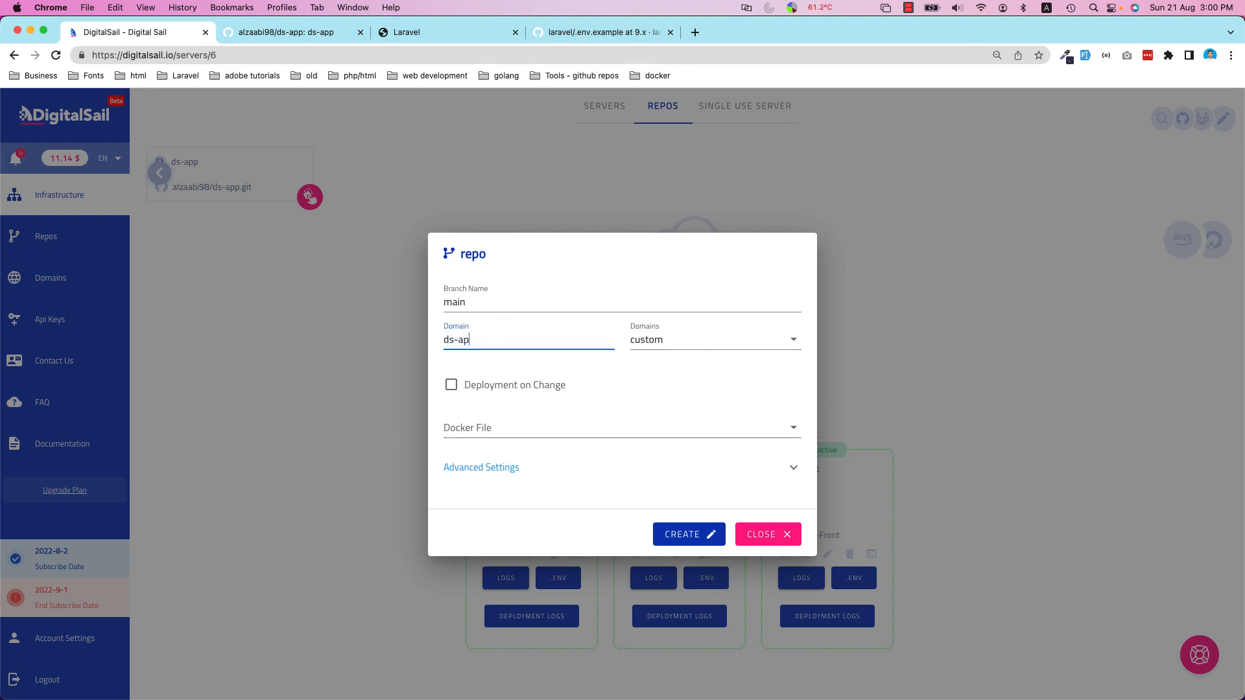
{"action": "type", "text": "p01"}
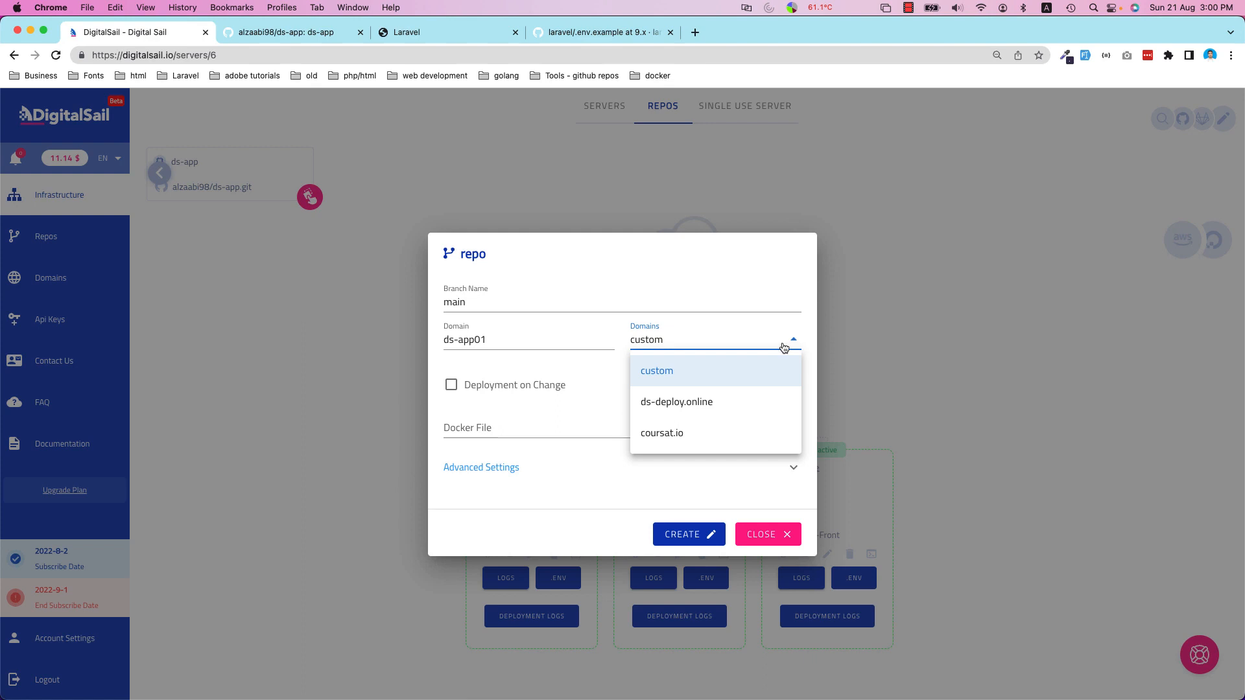
{"action": "mouse_move", "coordinate": [675, 401]}
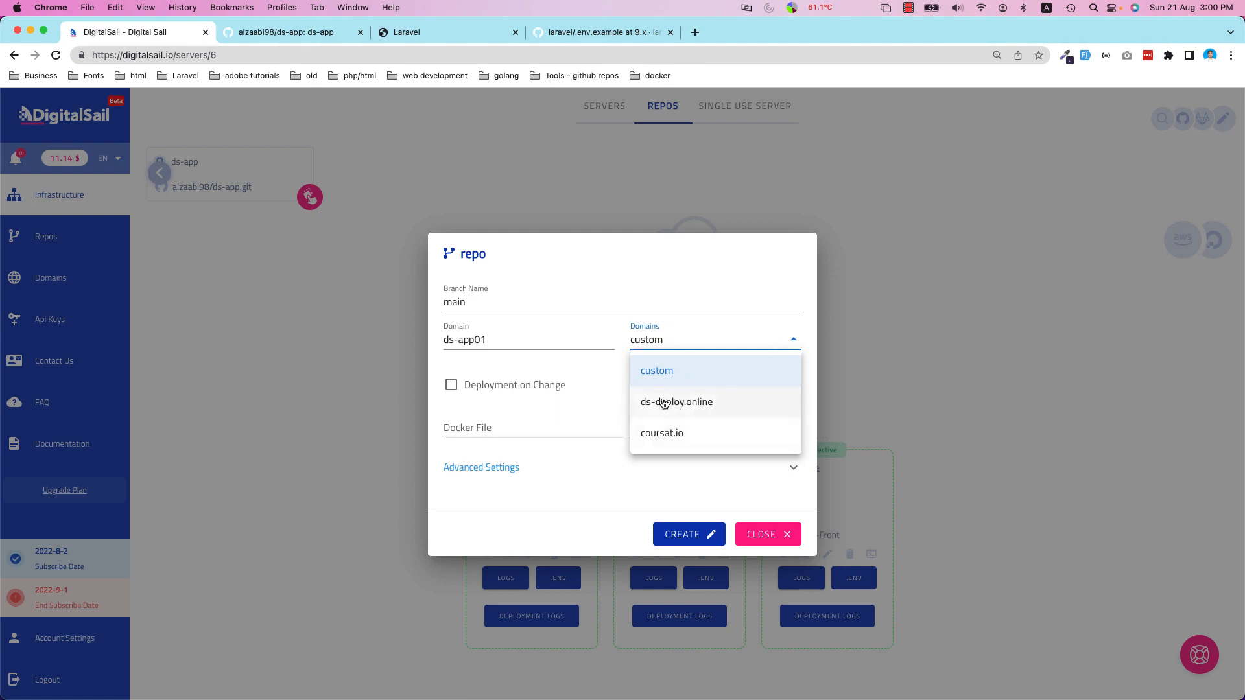
{"action": "left_click", "coordinate": [676, 402]}
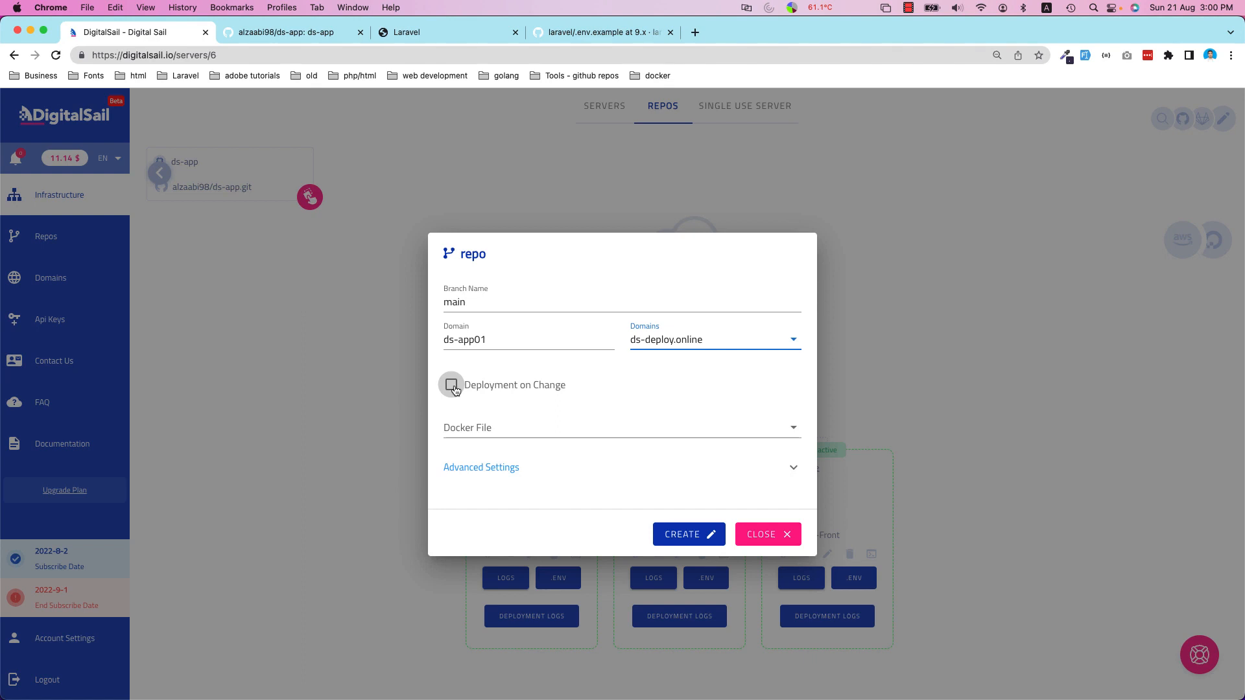
{"action": "left_click", "coordinate": [451, 384]}
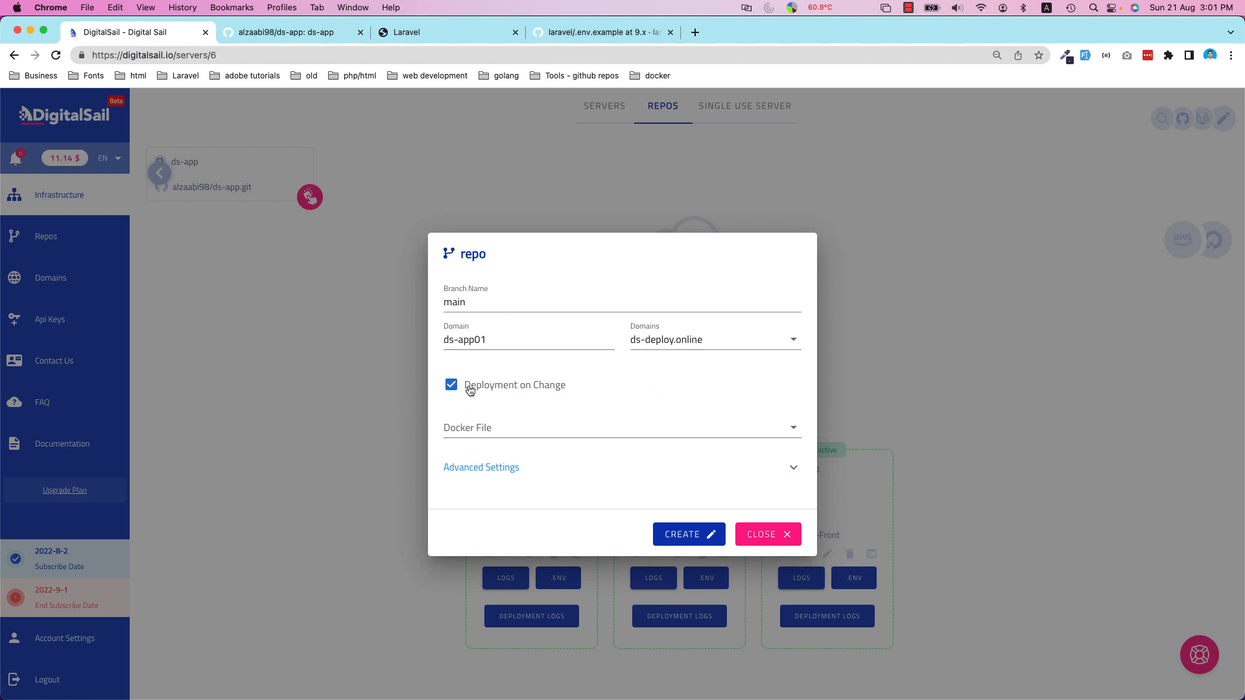
{"action": "left_click", "coordinate": [622, 427]}
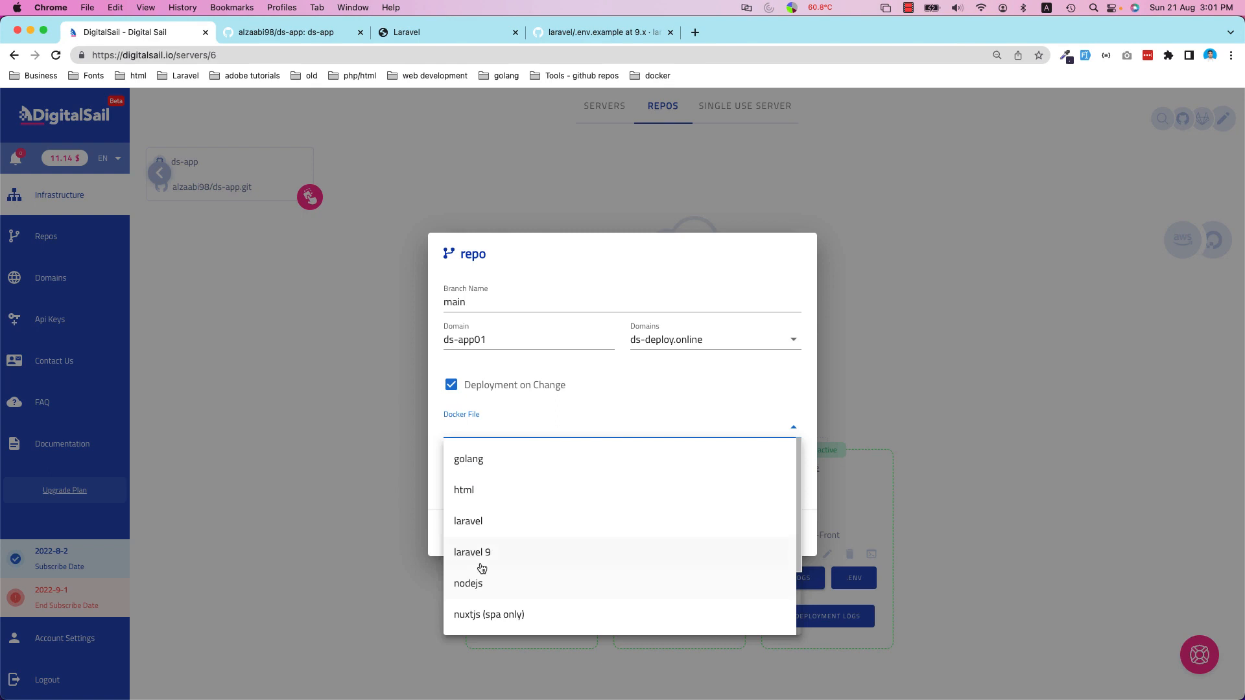
- Choose the laravel 9 Docker template and review its Docker File script under Advanced Settings
{"action": "left_click", "coordinate": [471, 552]}
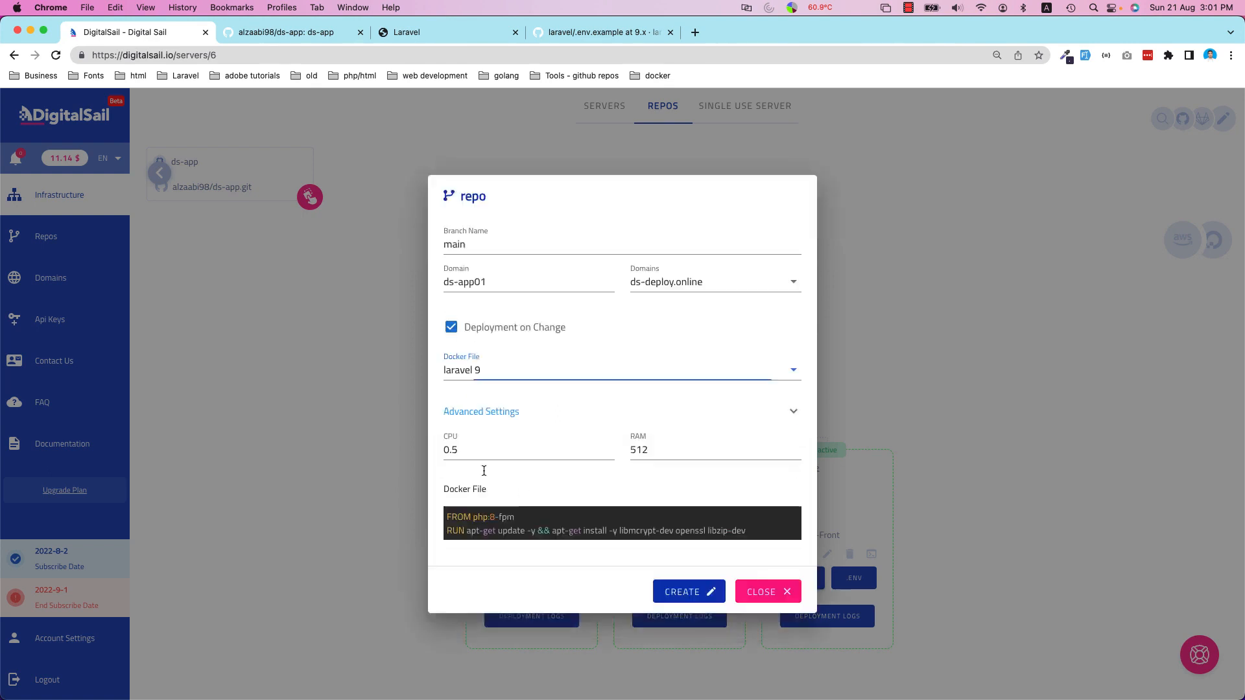
{"action": "scroll", "scroll_direction": "down", "scroll_amount": 3}
{"action": "type", "text": "1"}
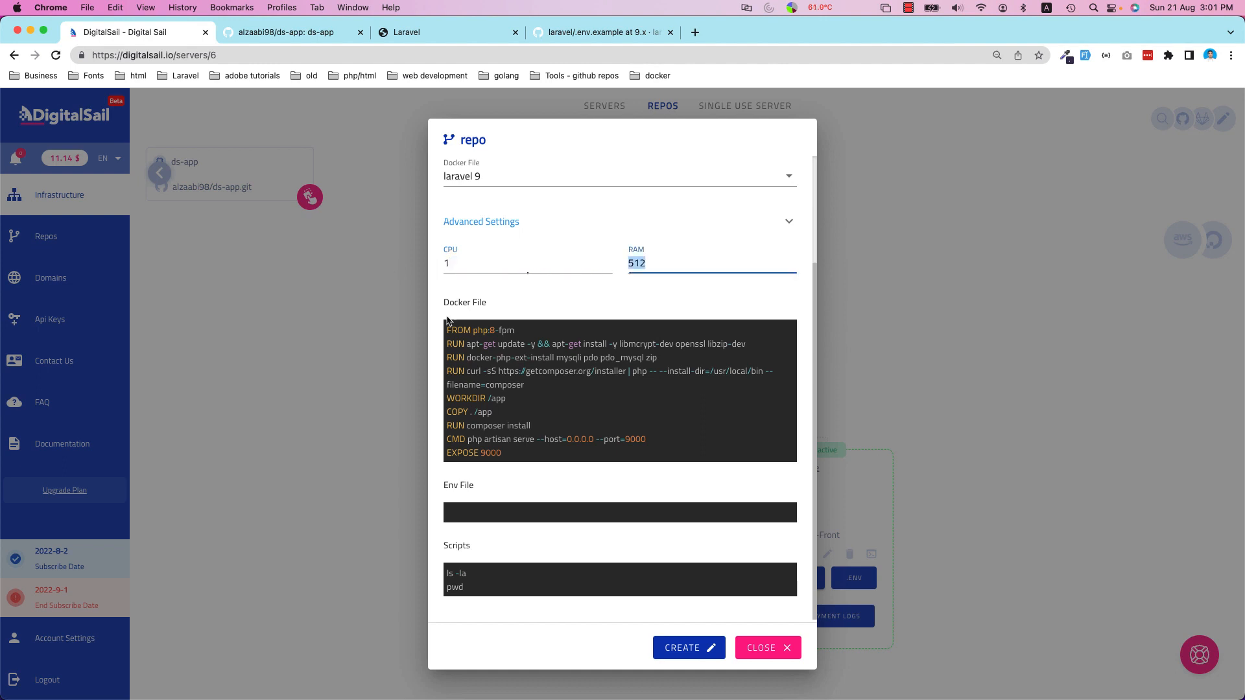
{"action": "left_click_drag", "start_coordinate": [446, 329], "coordinate": [528, 425]}
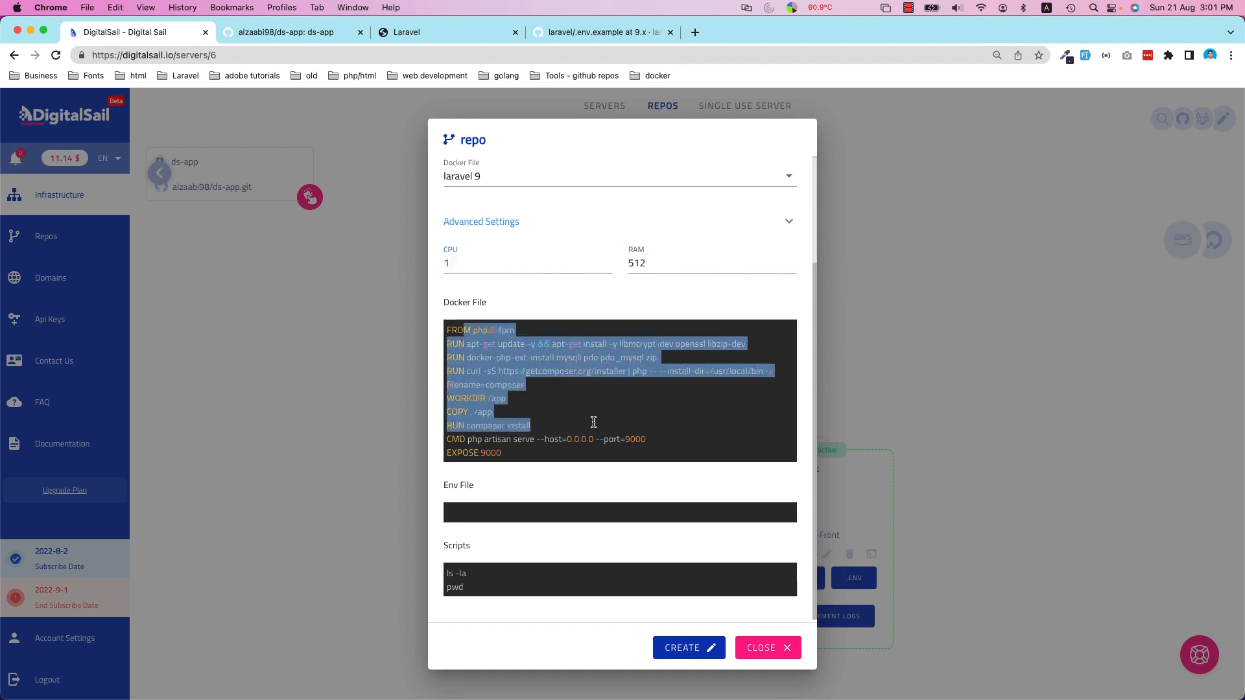
{"action": "mouse_move", "coordinate": [529, 519]}
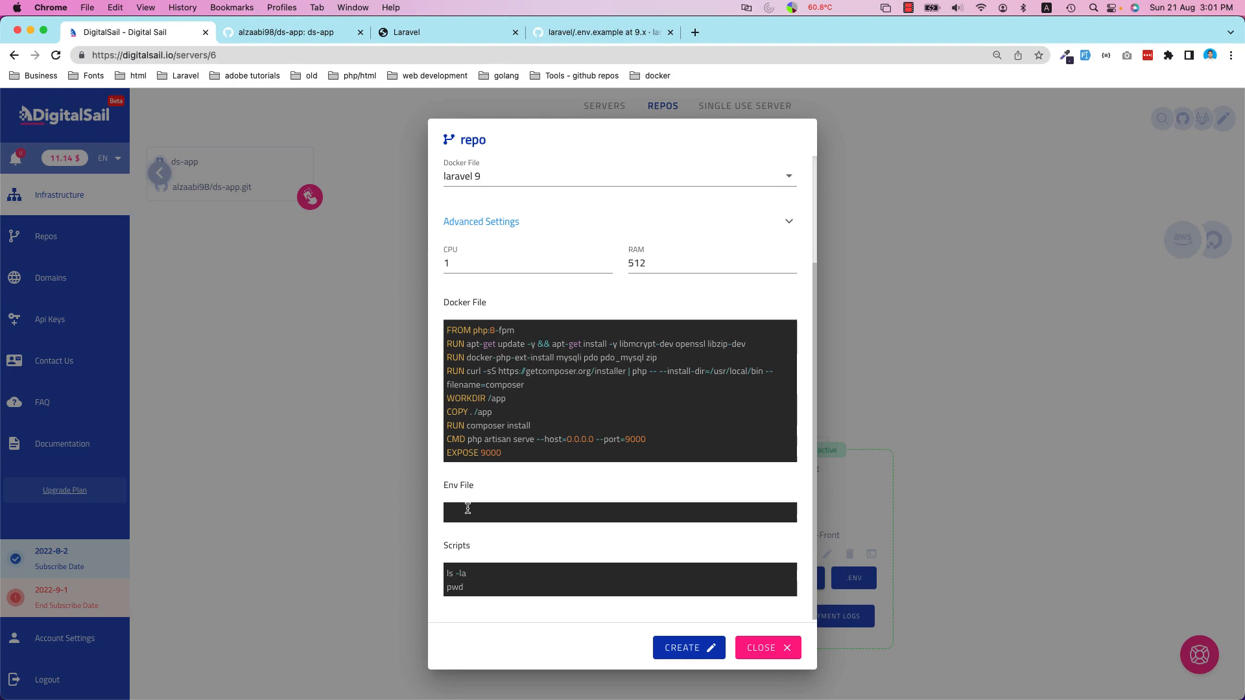
- Copy the raw contents of Laravel's 9.x .env.example from GitHub, then return to DigitalSail
{"action": "left_click", "coordinate": [447, 31]}
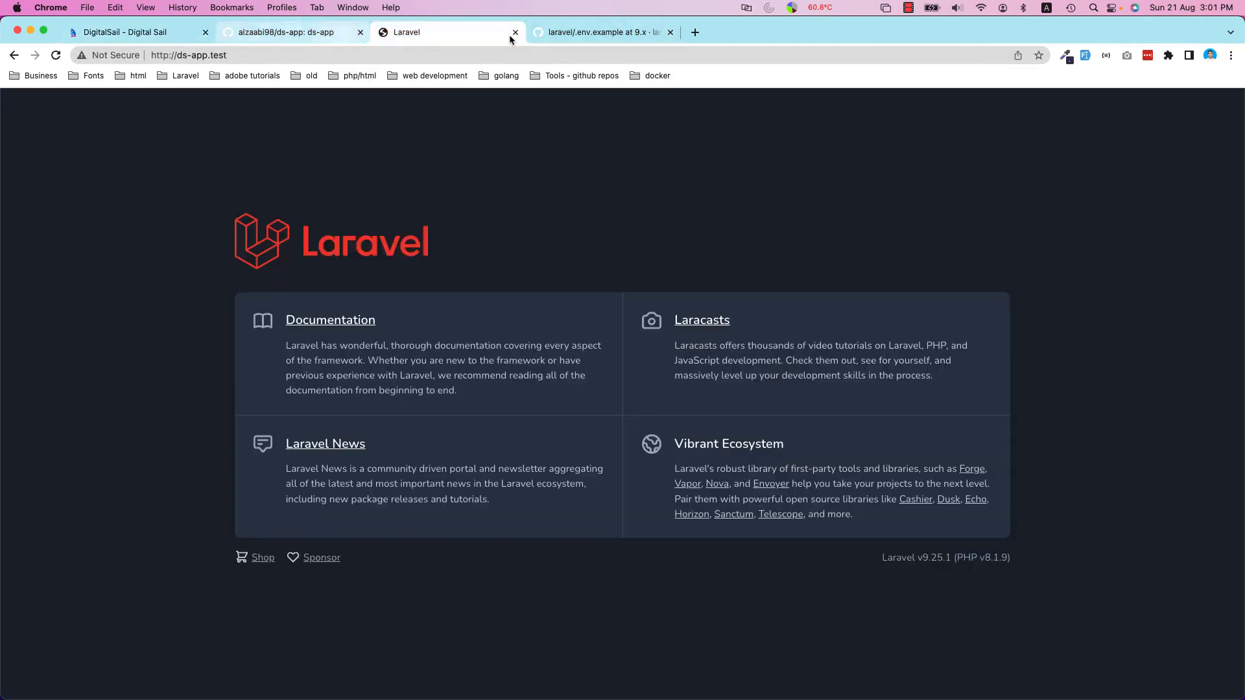
{"action": "left_click", "coordinate": [601, 32]}
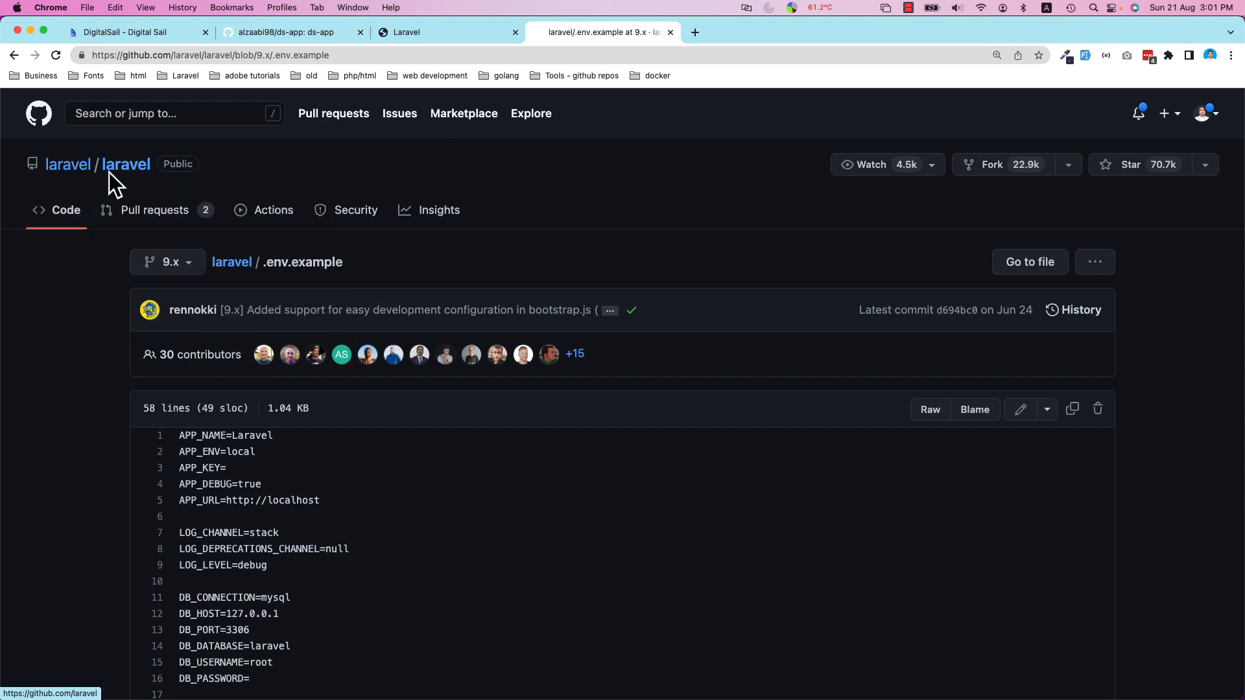
{"action": "scroll", "scroll_direction": "down", "scroll_amount": 3}
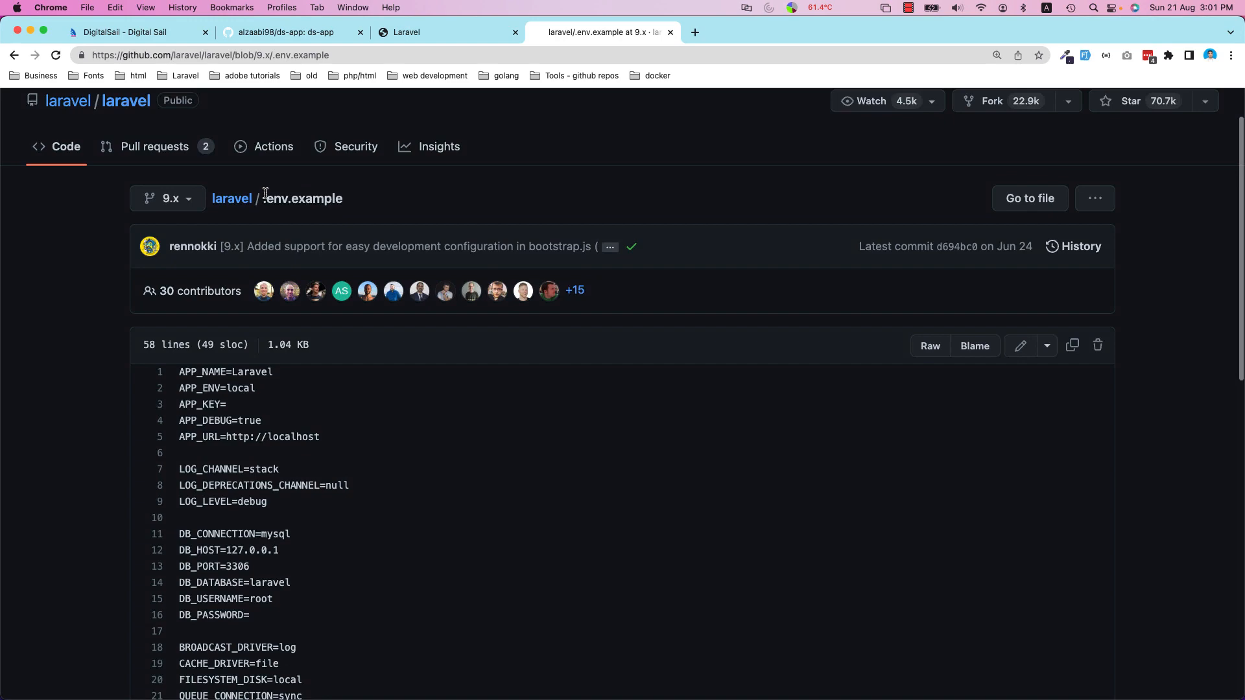
{"action": "scroll", "scroll_direction": "down", "scroll_amount": 3}
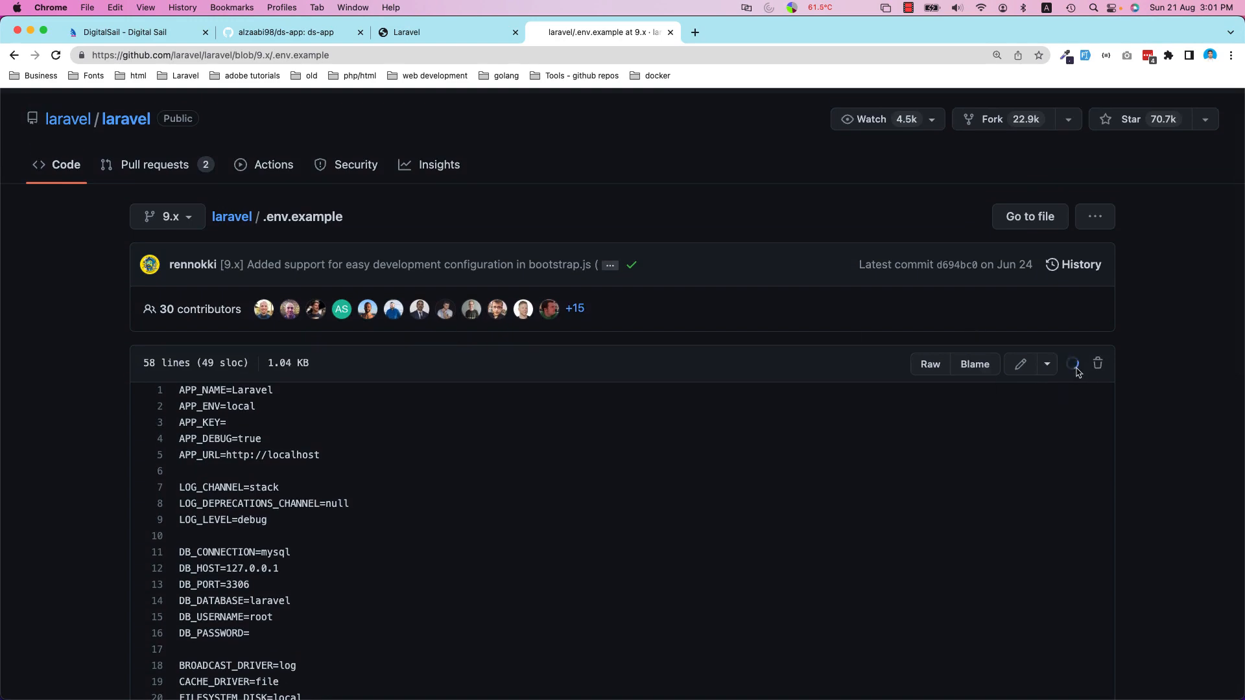
{"action": "left_click", "coordinate": [285, 31]}
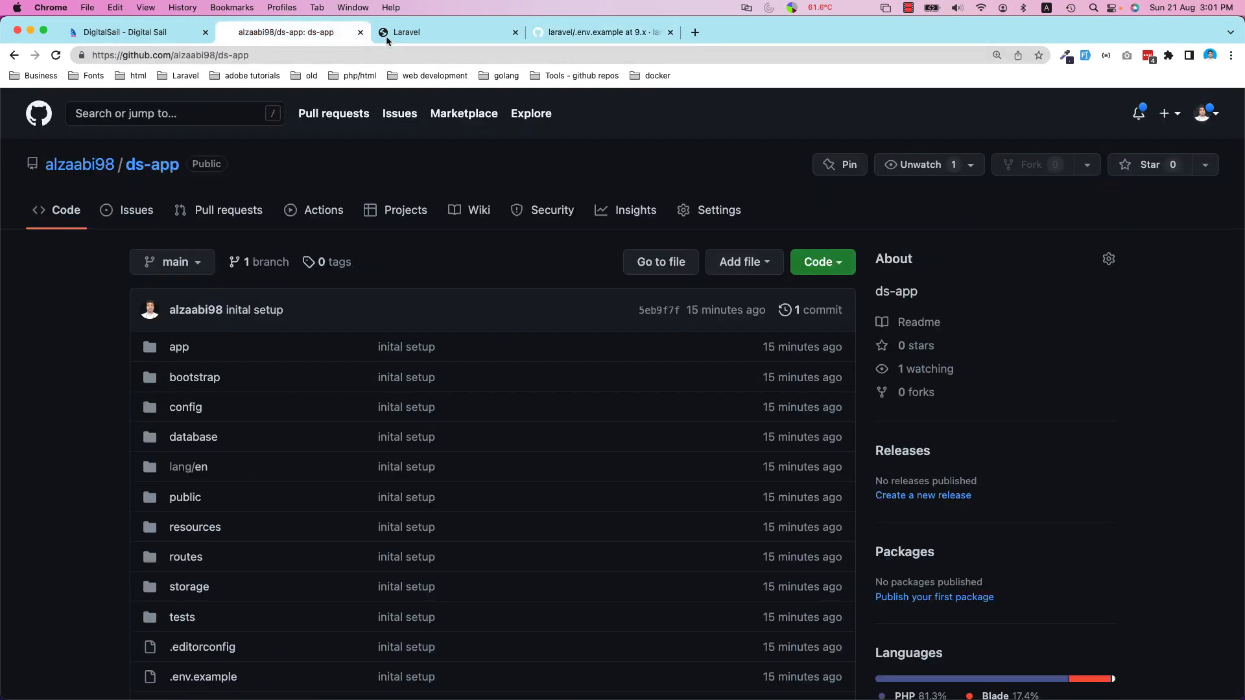
{"action": "left_click", "coordinate": [135, 32]}
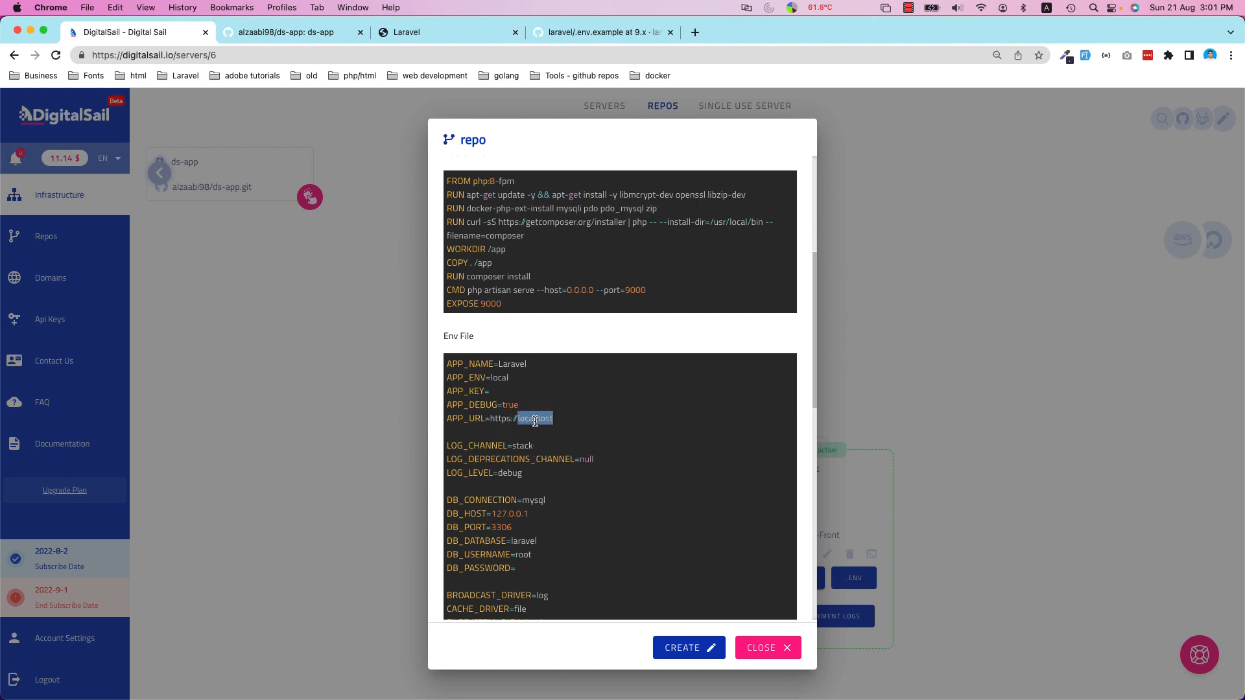
{"action": "type", "text": "ds-appp01.ds-"}
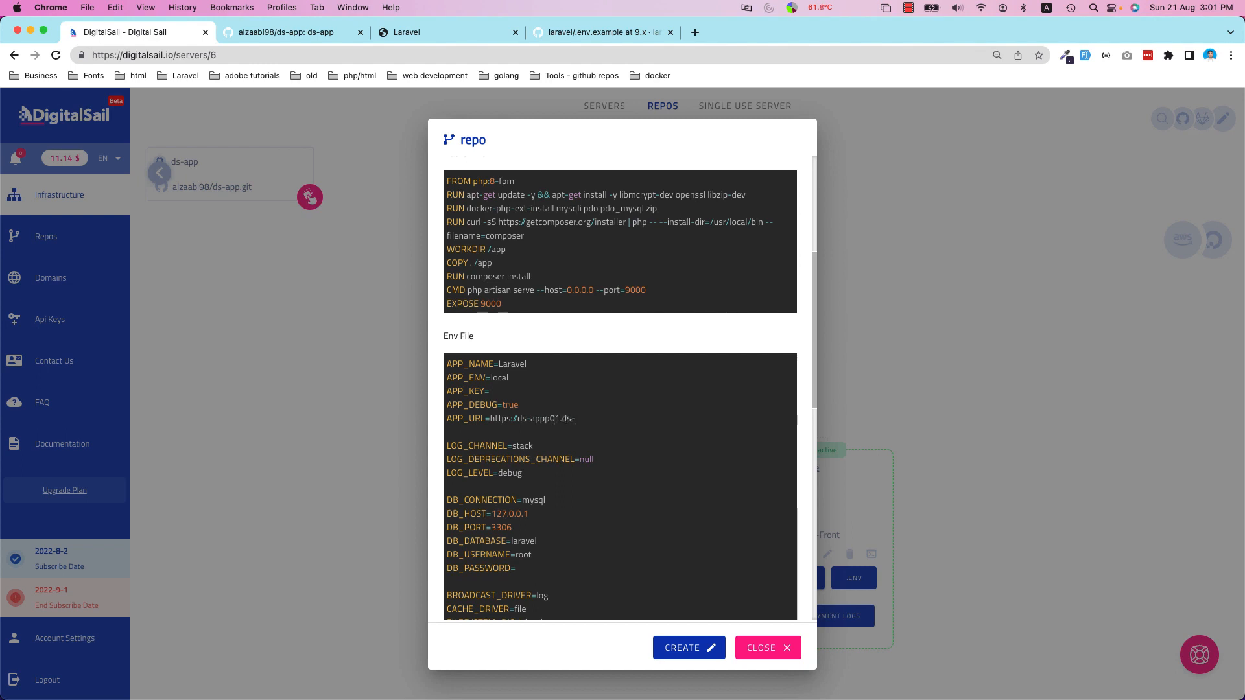
{"action": "type", "text": "deplp"}
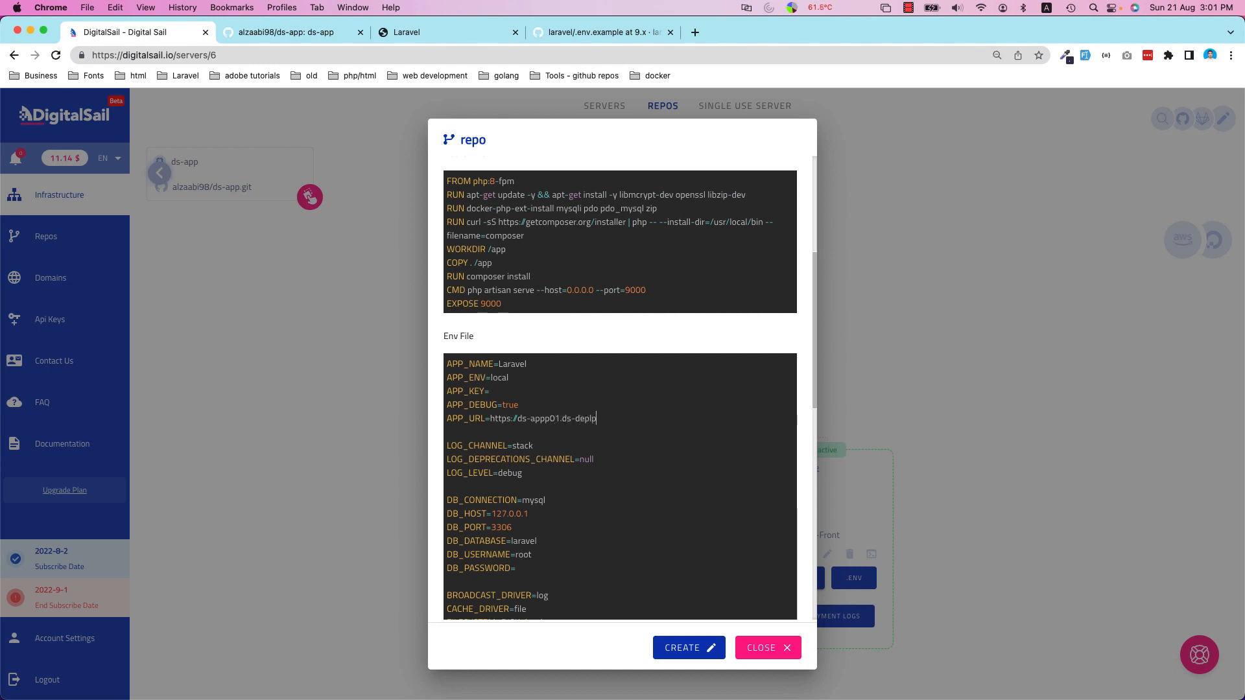
{"action": "type", "text": "y.c"}
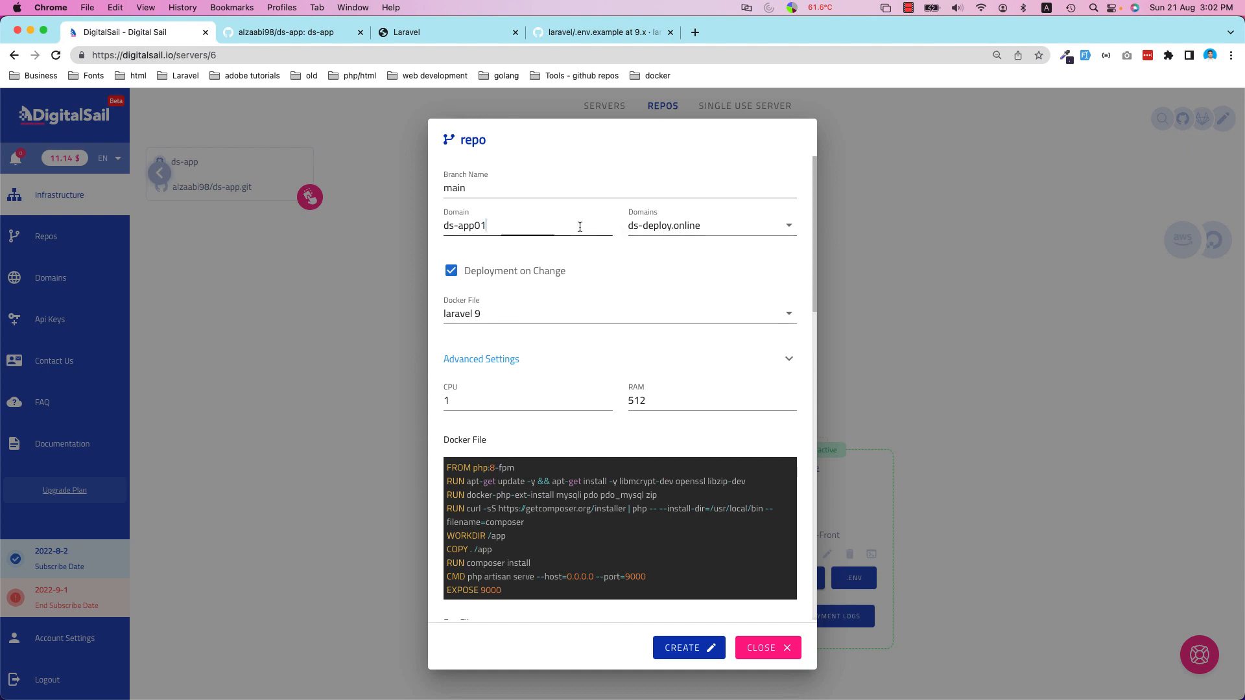
{"action": "key", "text": "Backspace"}
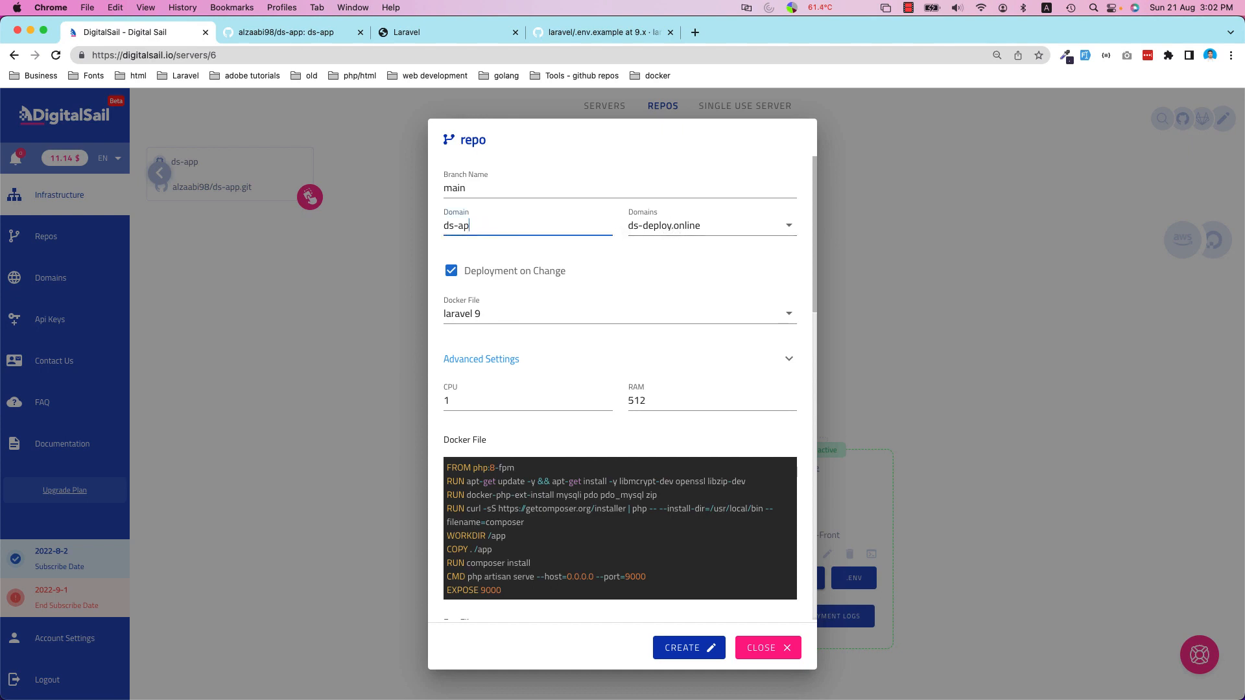
{"action": "scroll", "scroll_direction": "down", "scroll_amount": 3}
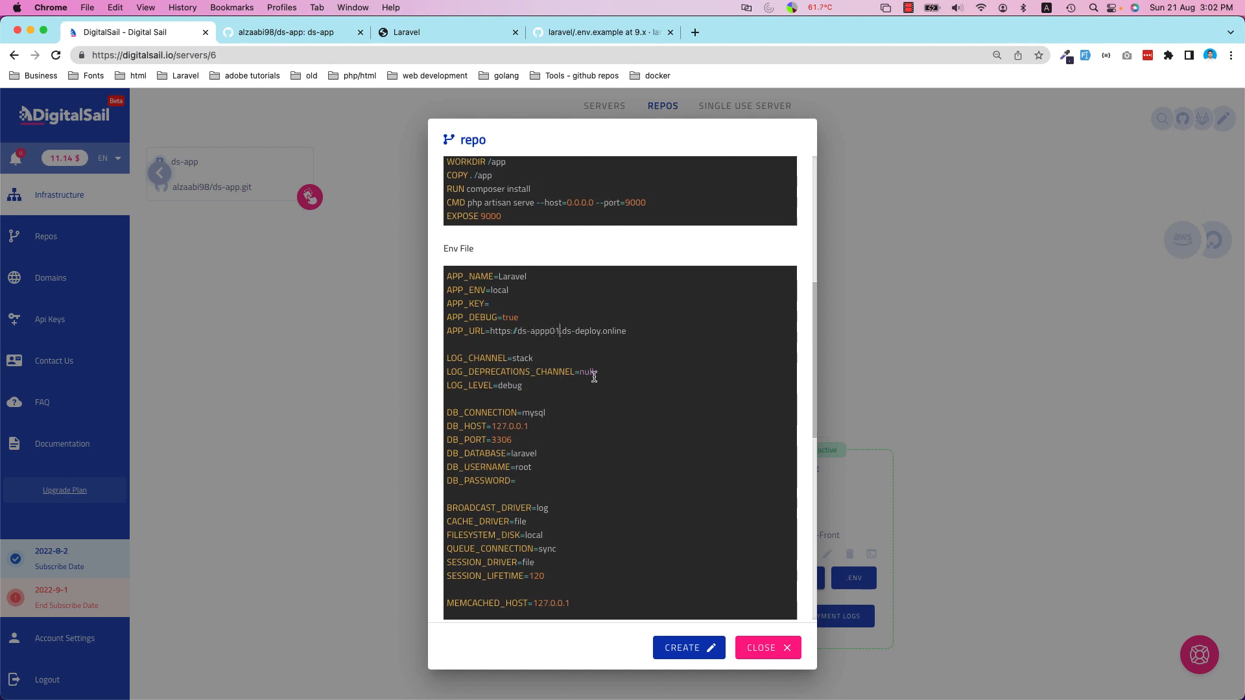
{"action": "scroll", "scroll_direction": "down", "scroll_amount": 3}
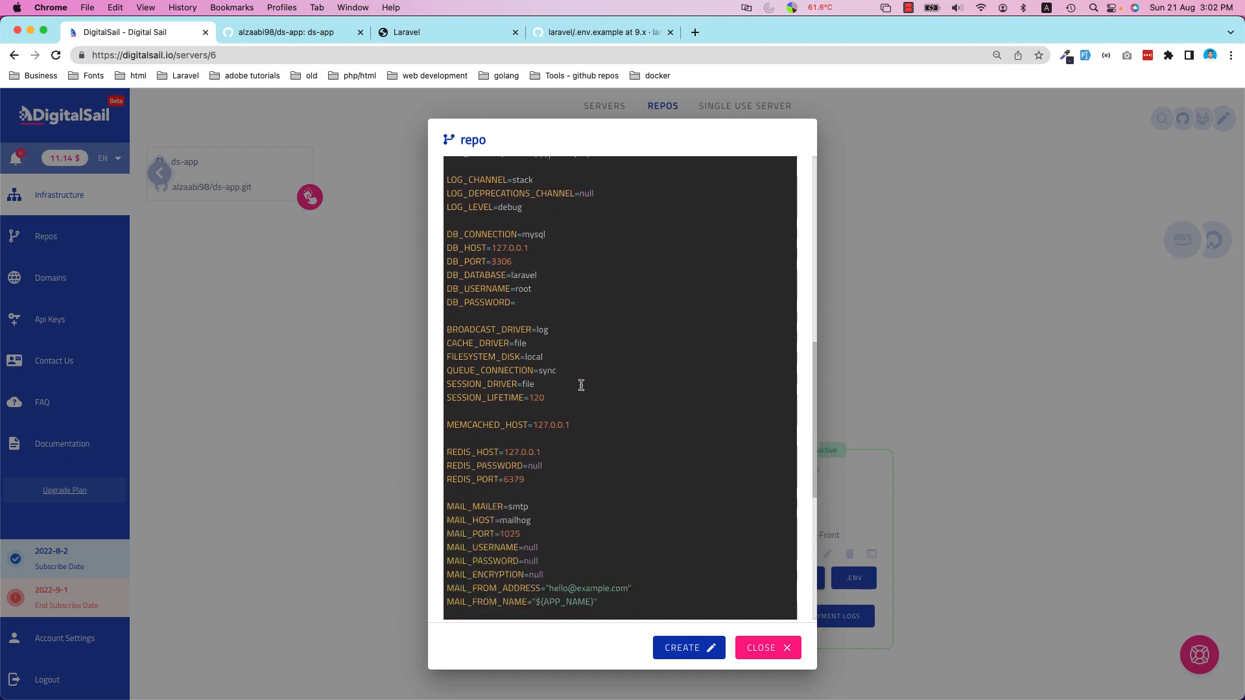
{"action": "scroll", "scroll_direction": "down", "scroll_amount": 3}
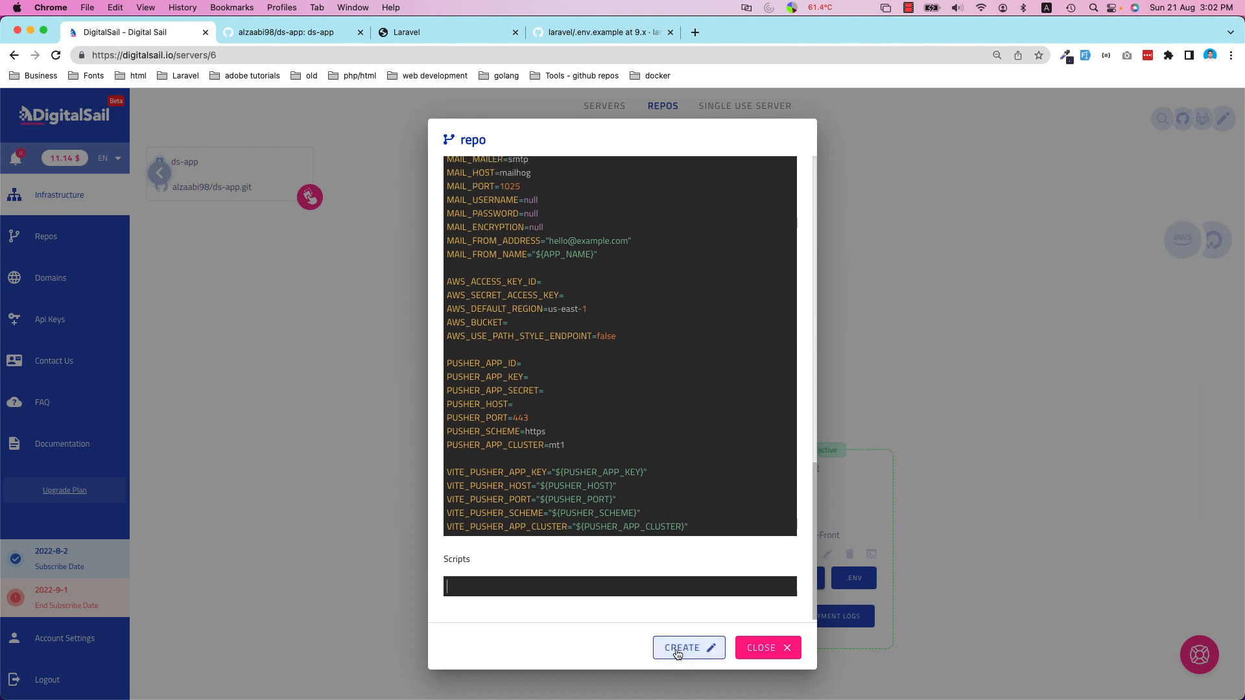
- Submit the ds-app repo form with CREATE to start the deployment
{"action": "left_click", "coordinate": [681, 647]}
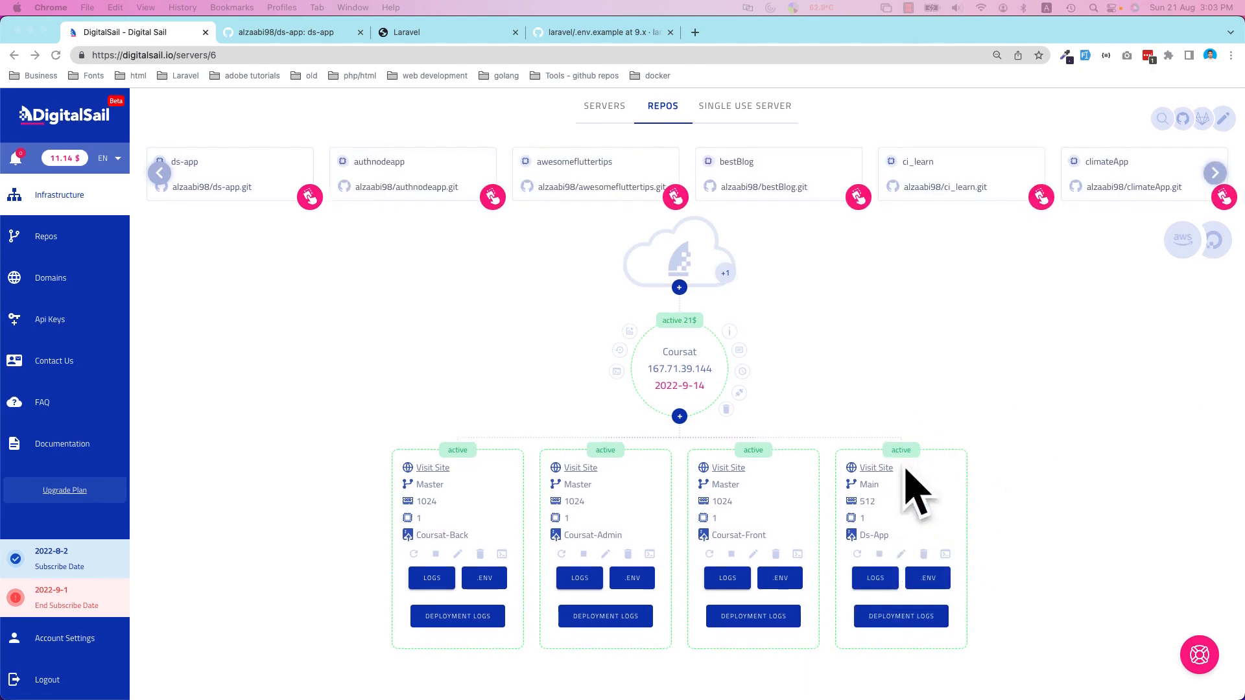
{"action": "mouse_move", "coordinate": [876, 467]}
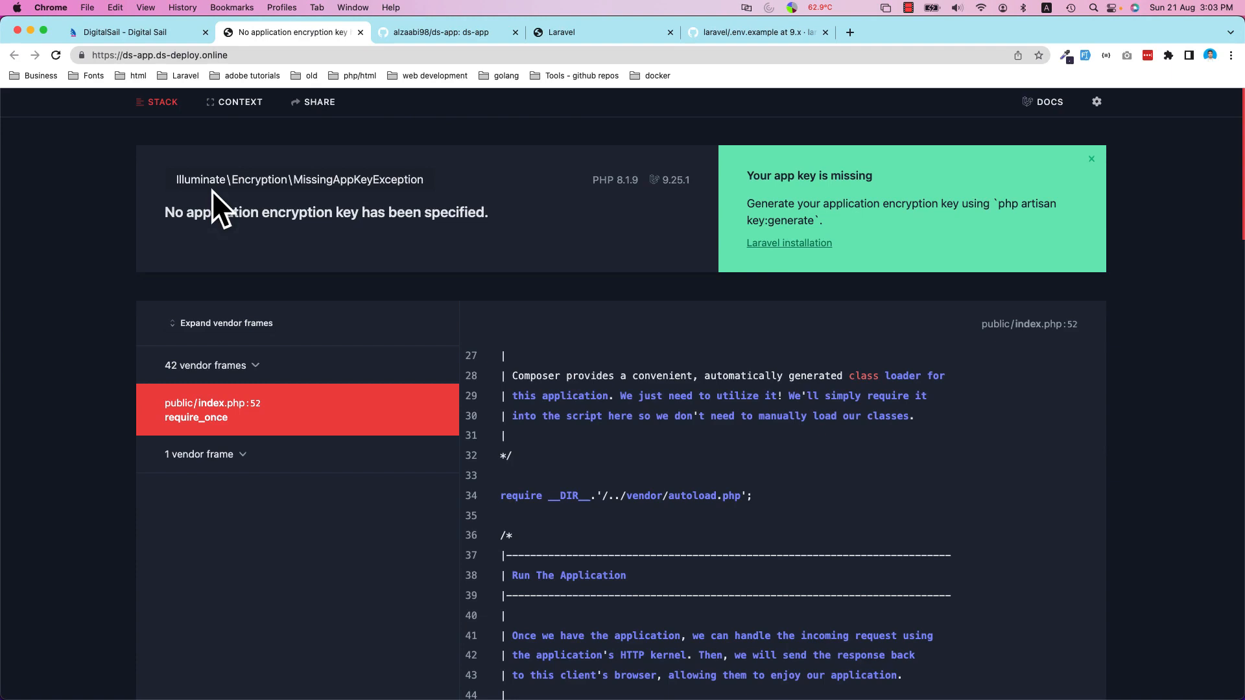
- Run php artisan key:generate on the Ds-App container to set the application key
{"action": "triple_click", "coordinate": [324, 212]}
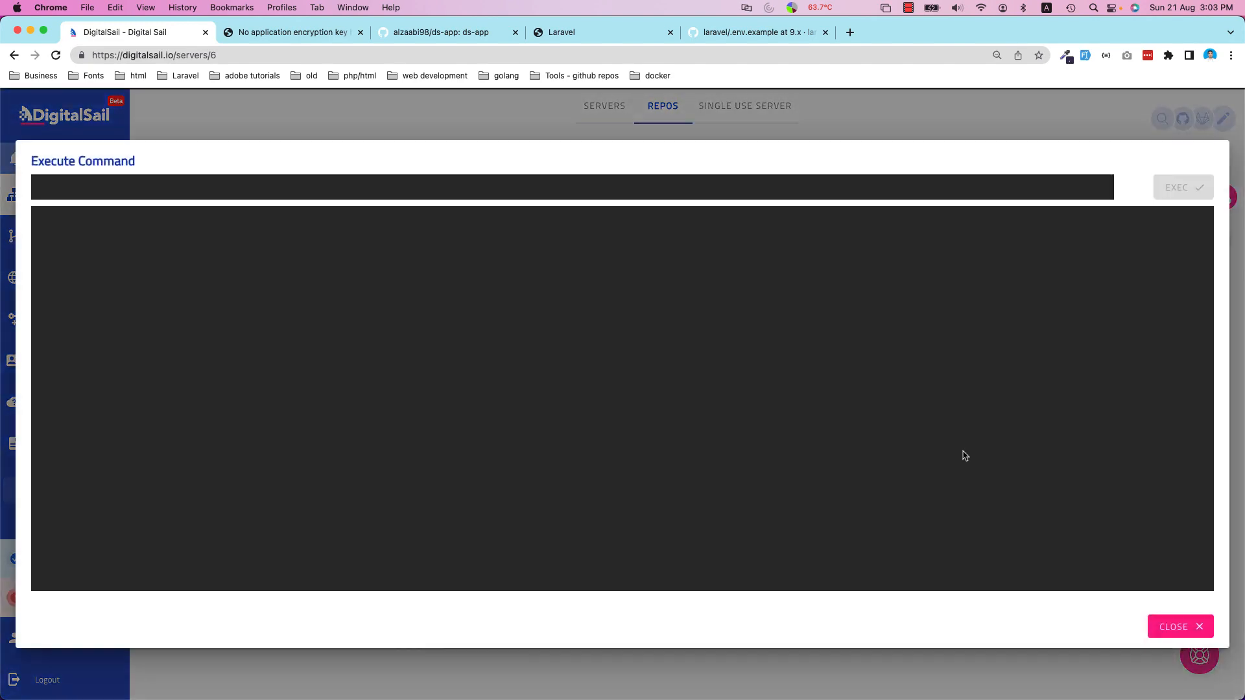
{"action": "type", "text": "php artisan"}
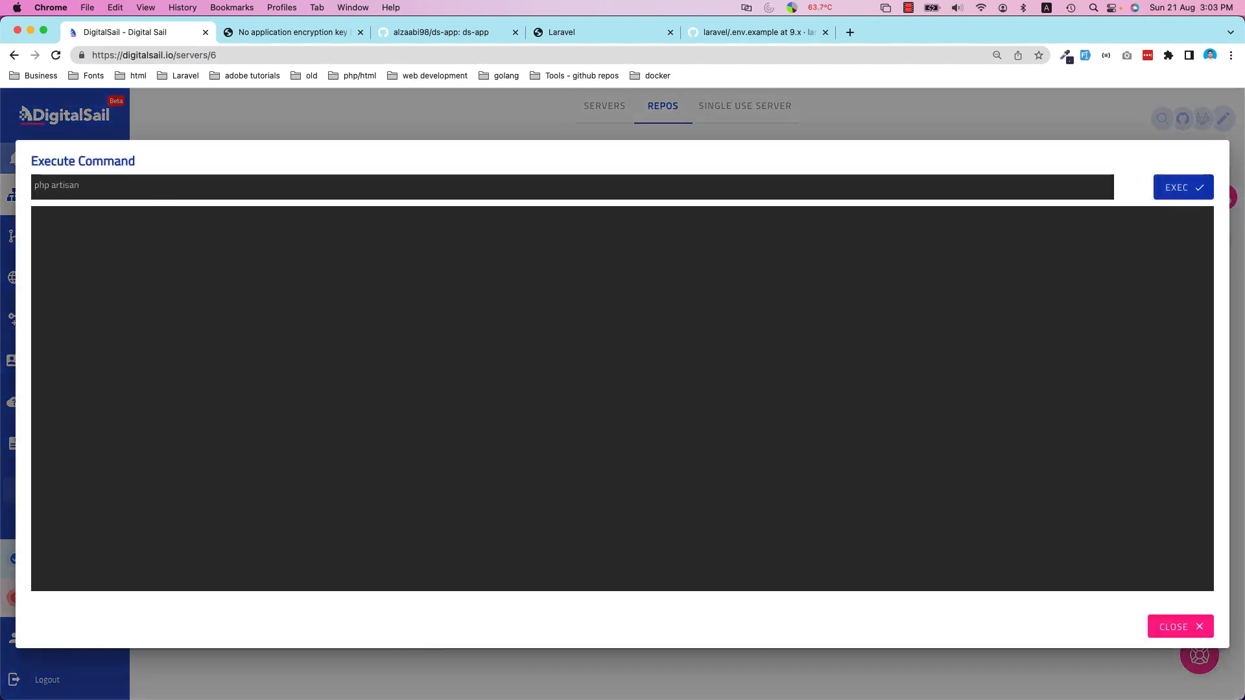
{"action": "type", "text": "key"}
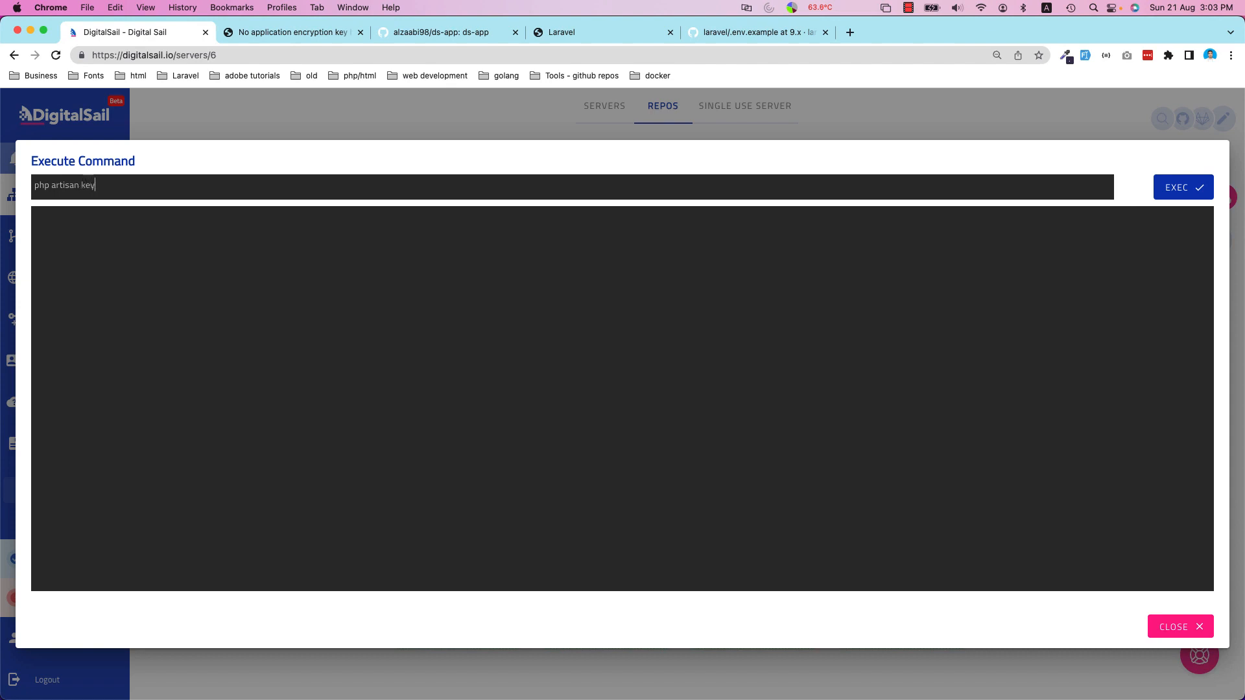
{"action": "type", "text": "g"}
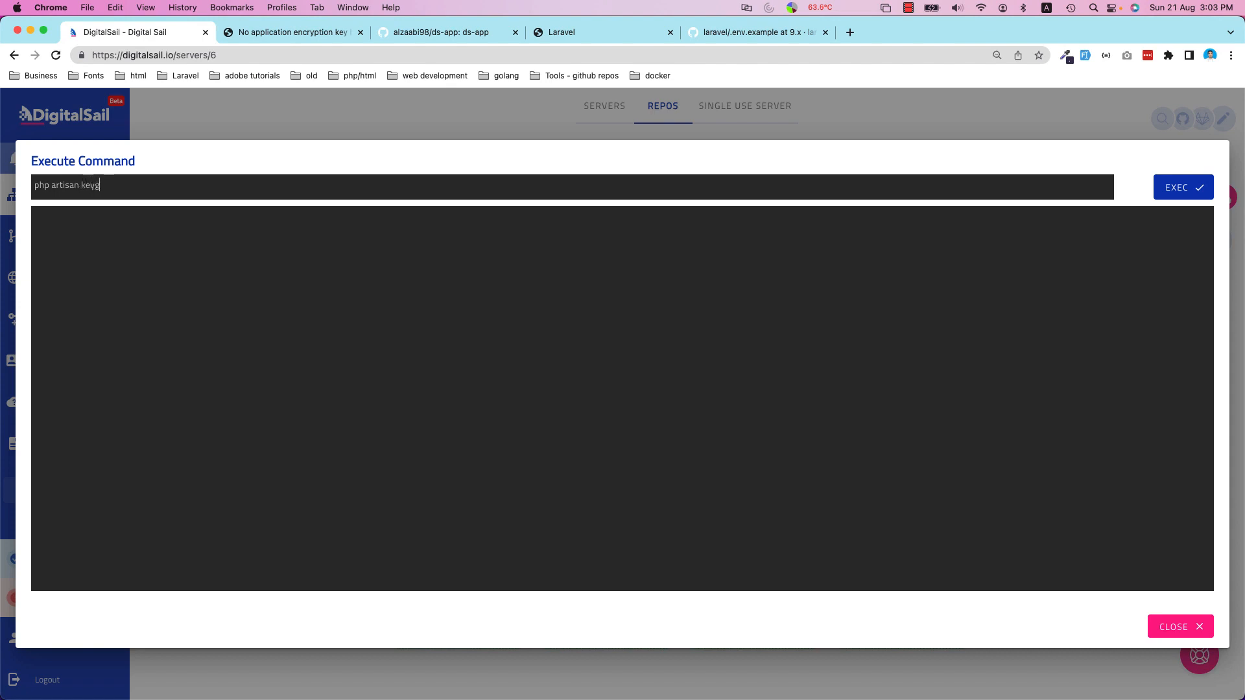
{"action": "type", "text": ":gene"}
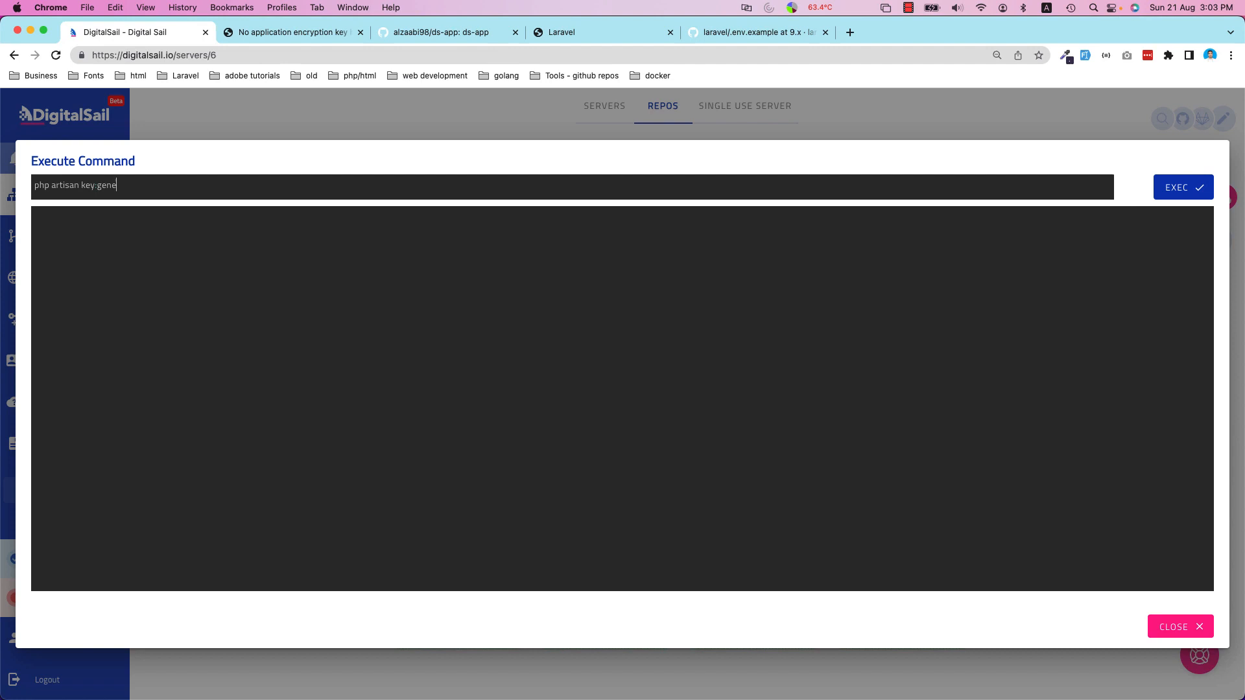
{"action": "type", "text": "rate"}
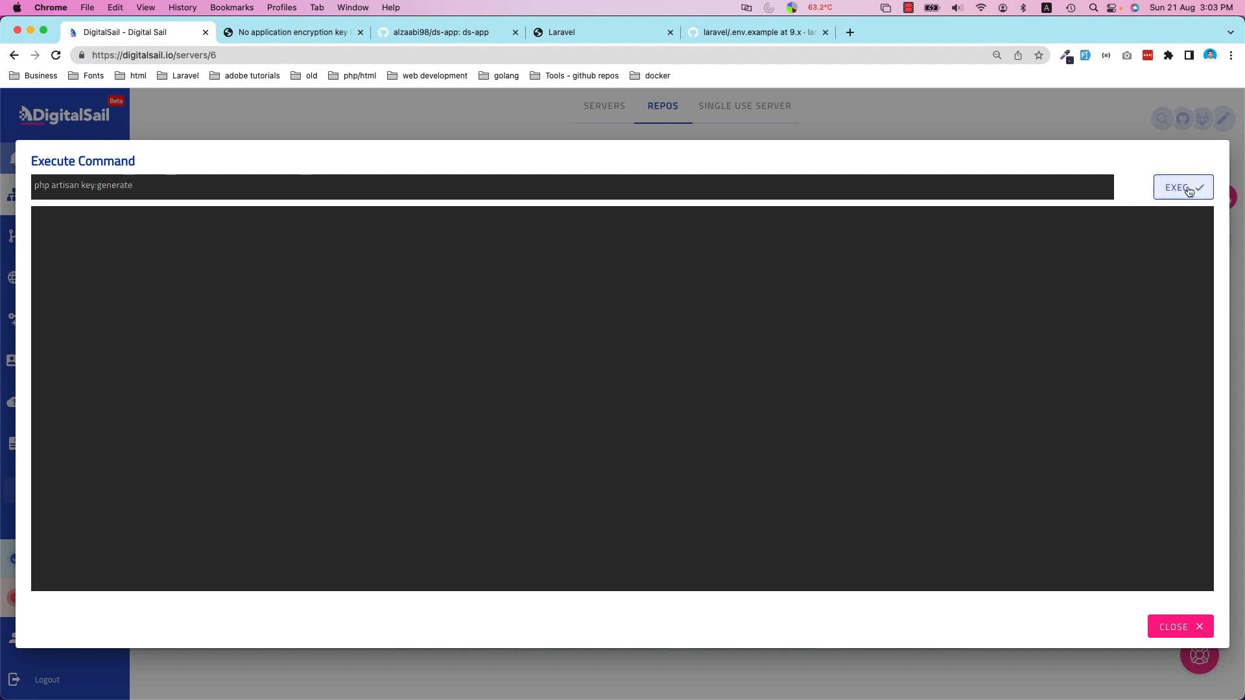
{"action": "left_click", "coordinate": [1181, 187]}
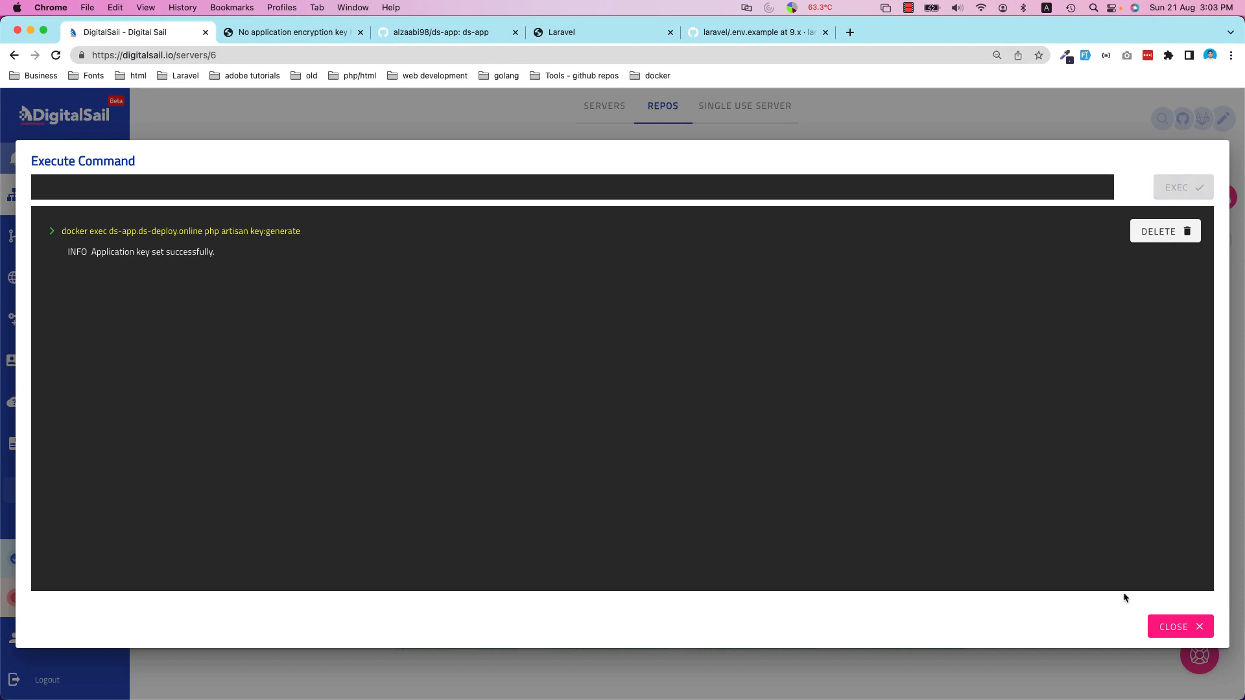
{"action": "left_click", "coordinate": [292, 32]}
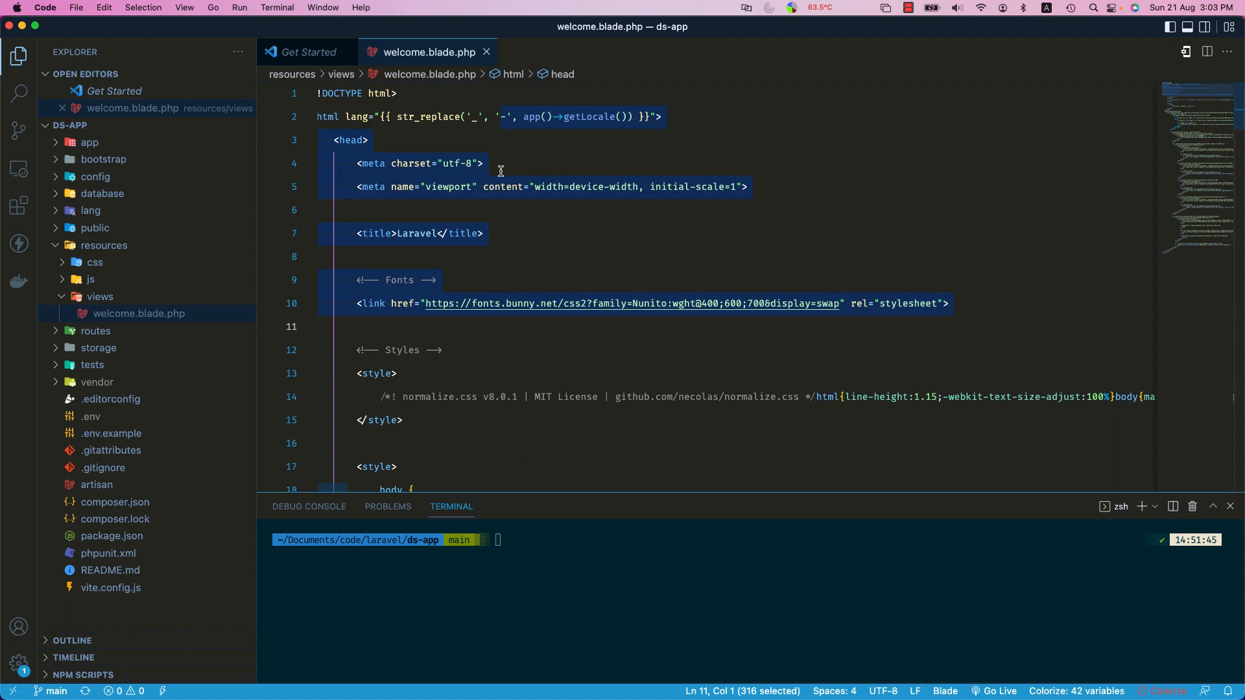
- Find the Sponsor link in welcome.blade.php and change it to 'Sponsor | DigitalSail'
{"action": "type", "text": "spon"}
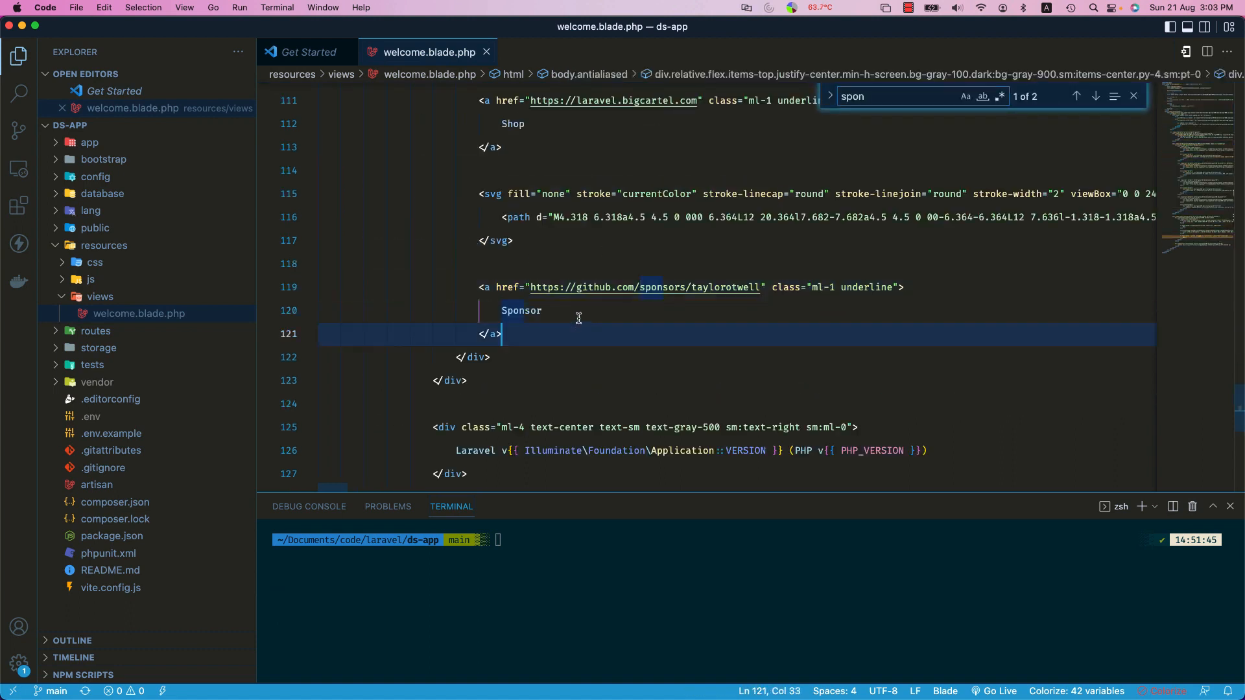
{"action": "left_click", "coordinate": [1096, 95]}
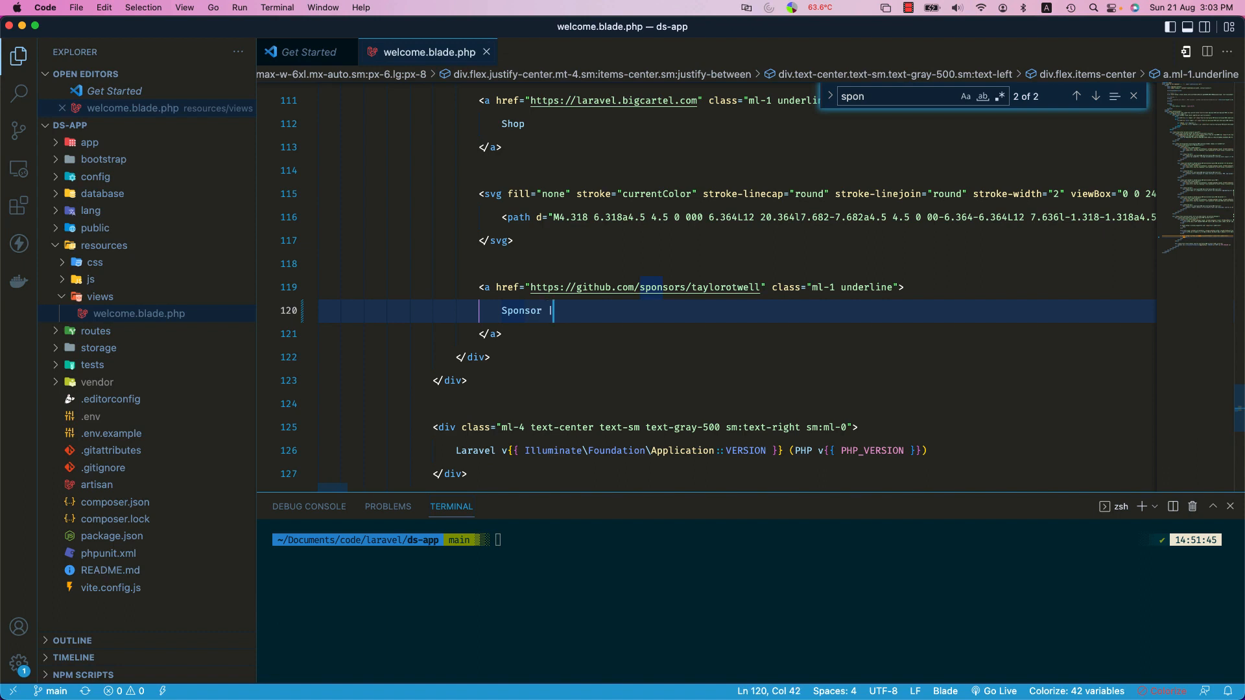
{"action": "type", "text": "Digit"}
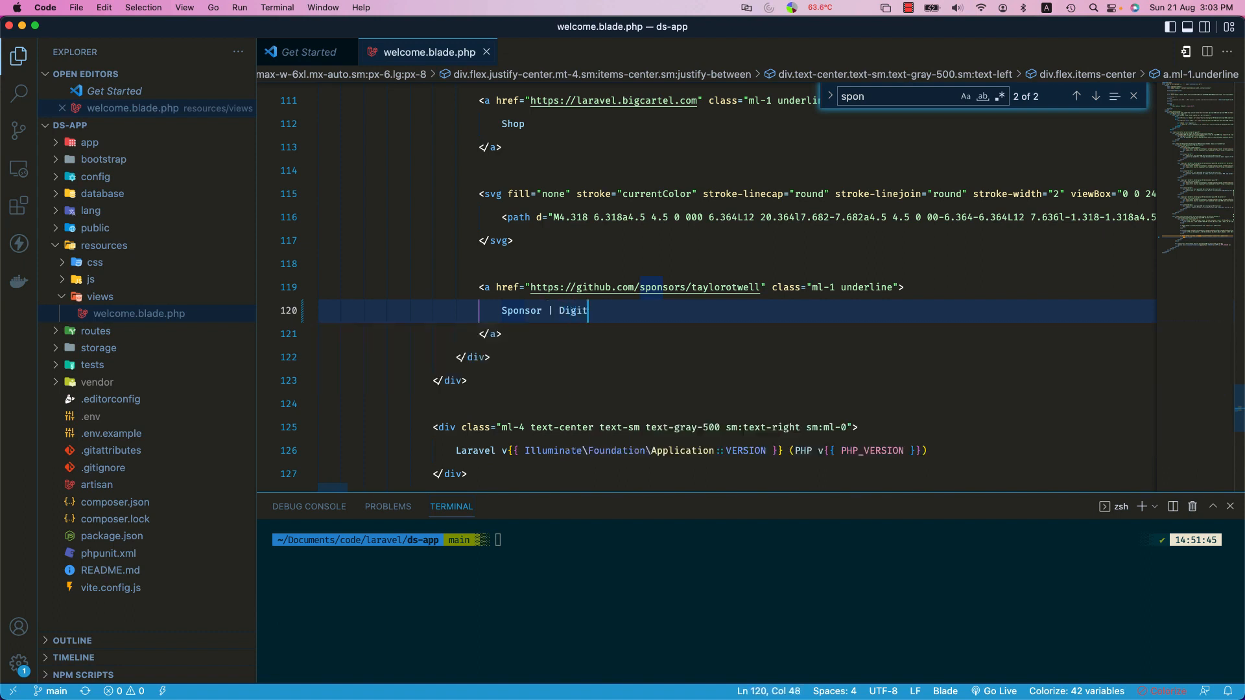
{"action": "type", "text": "alSail"}
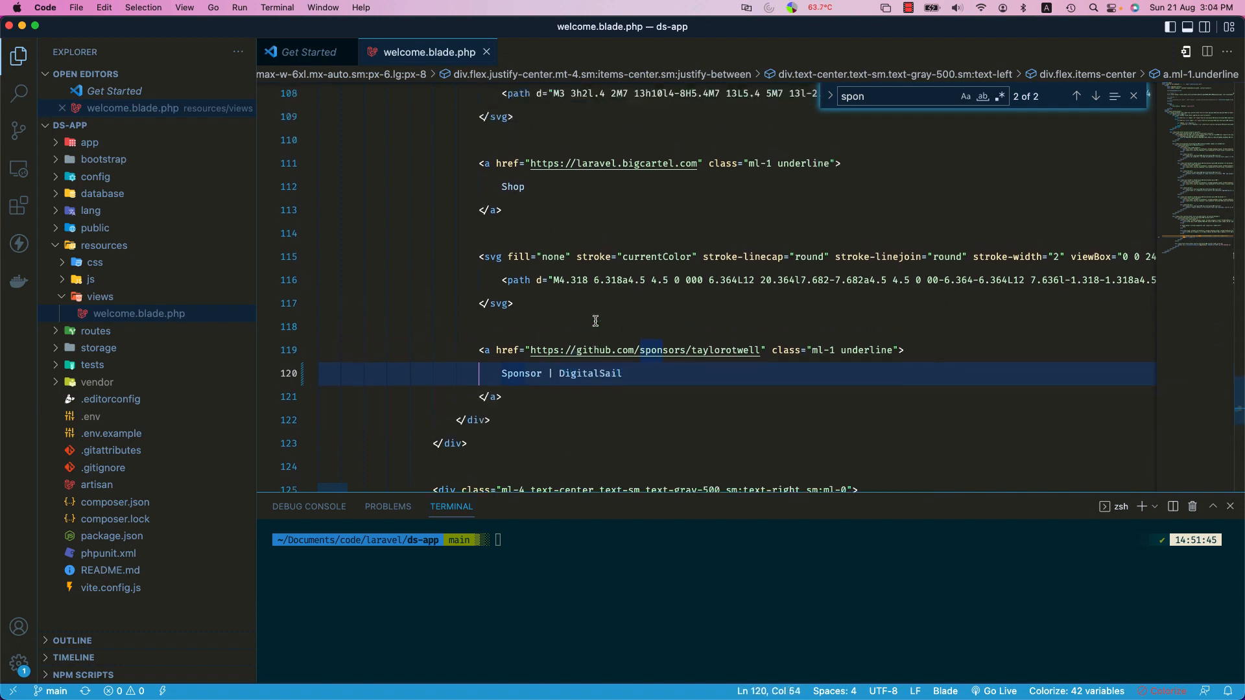
- In the terminal, stage the changes with git add . and commit them as 'modify'
{"action": "type", "text": "git push -u origin main"}
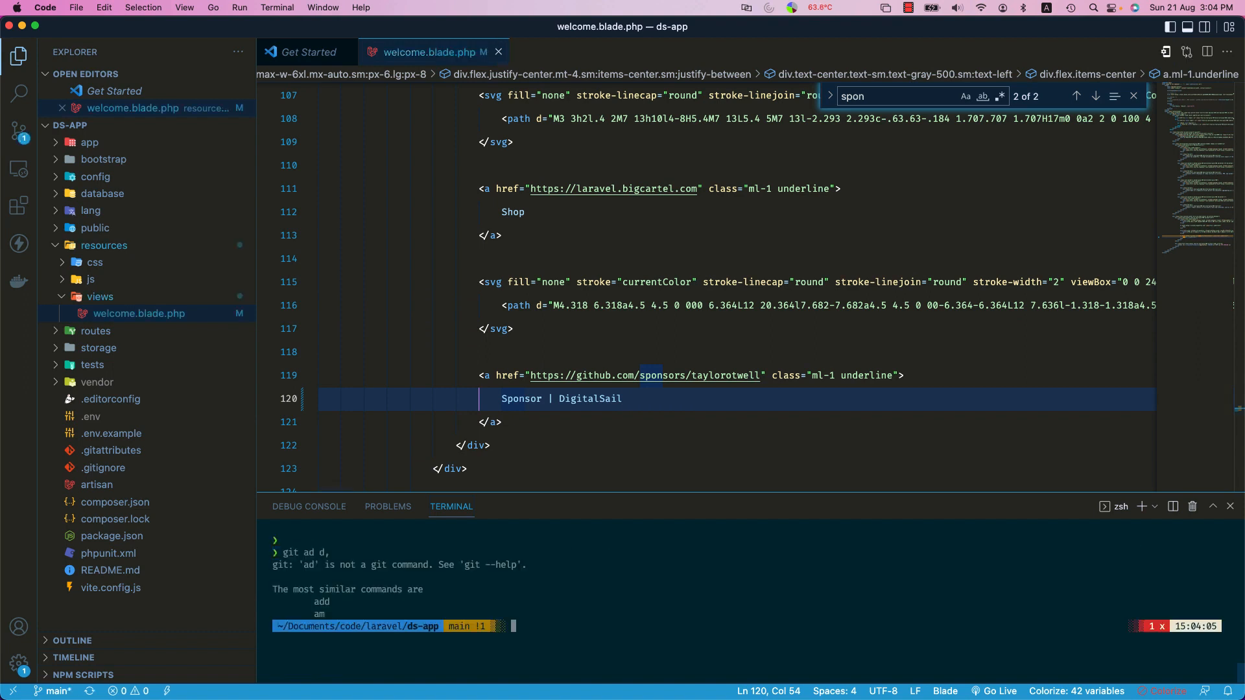
{"action": "type", "text": "git add ."}
{"action": "type", "text": "git commit -m \"ini"}
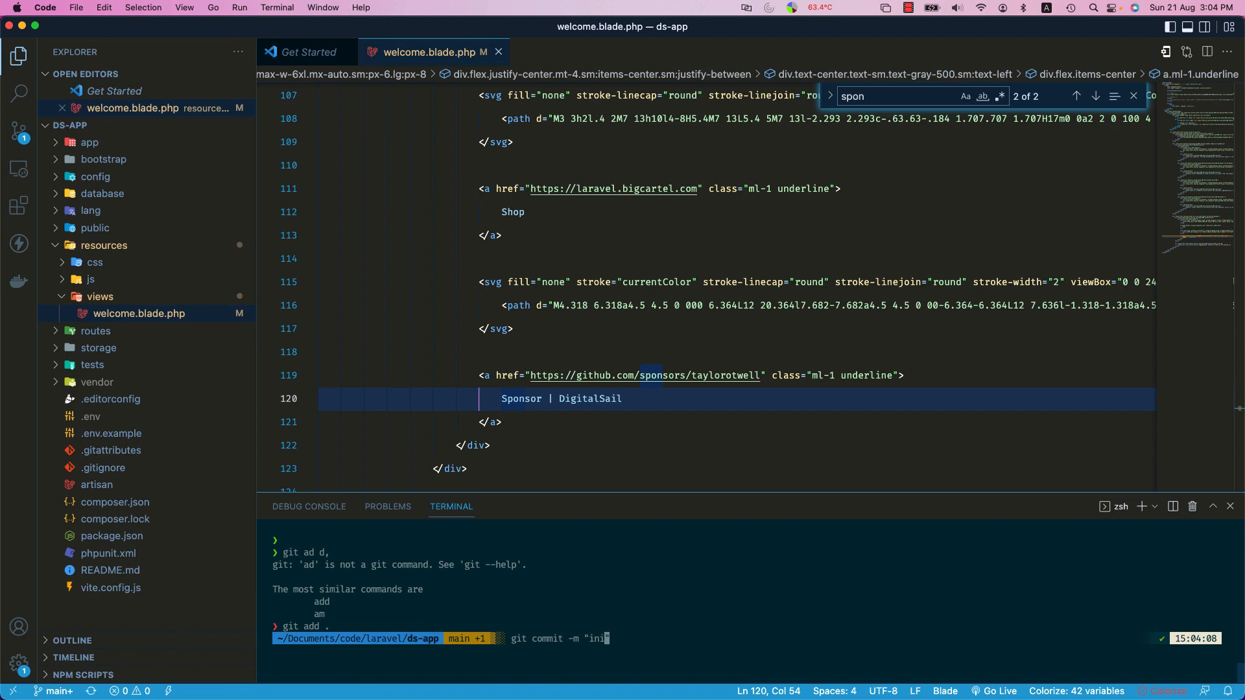
{"action": "key", "text": "Backspace"}
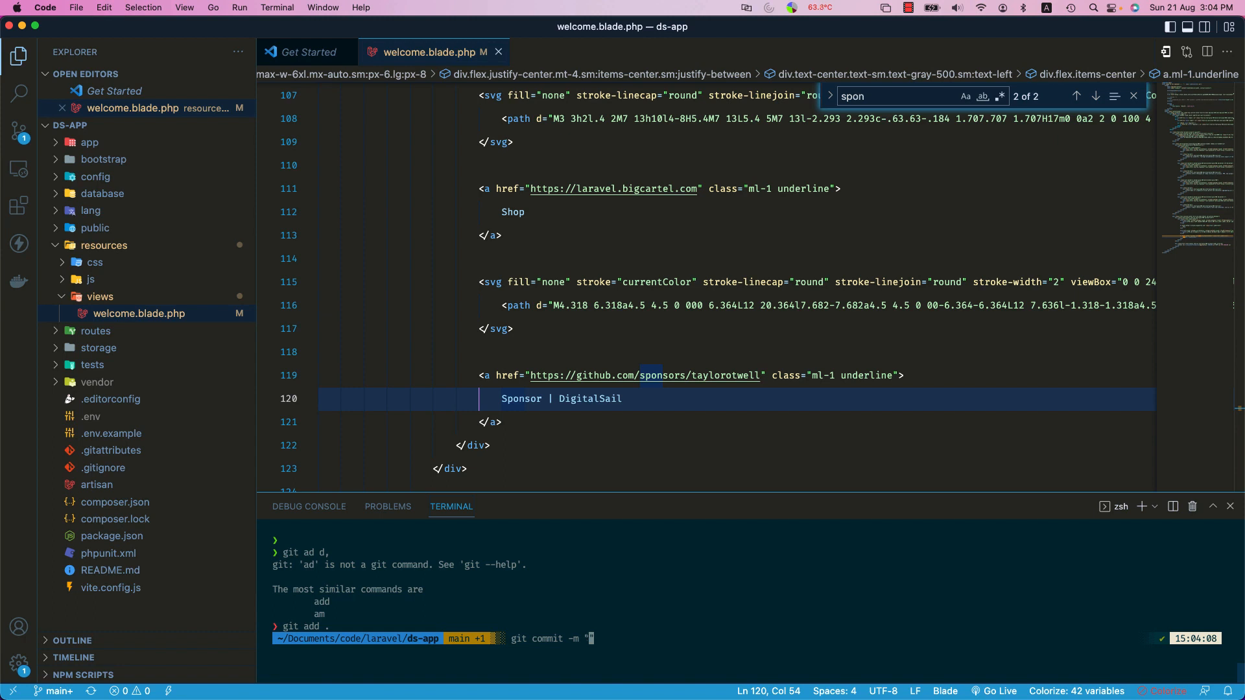
{"action": "type", "text": "modify"}
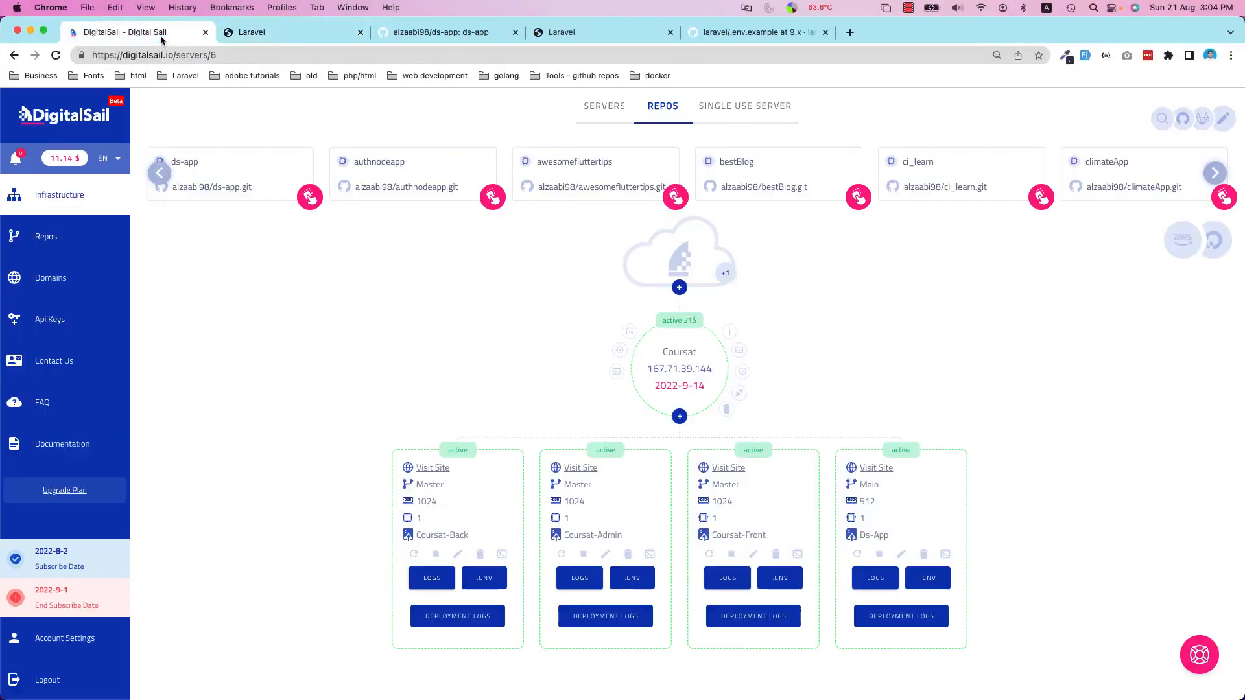
{"action": "mouse_move", "coordinate": [619, 330]}
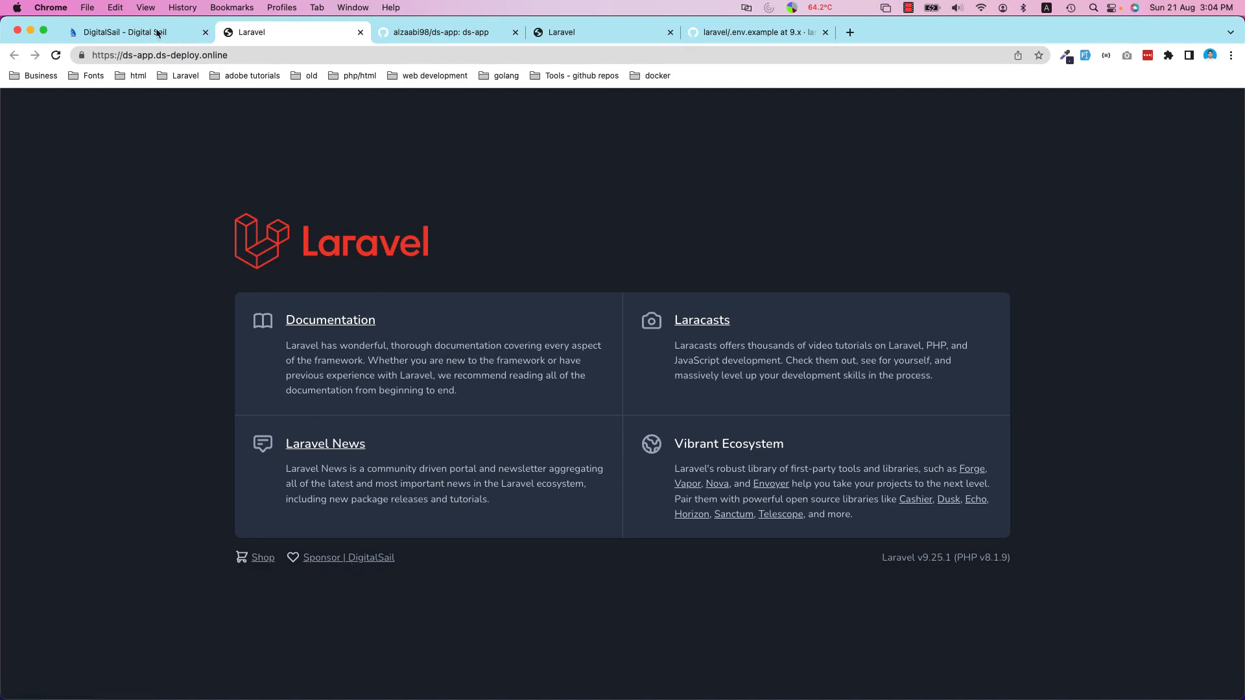
- Compare the footer link on the live ds-app site with the local ds-app.test copy
{"action": "left_click", "coordinate": [119, 32]}
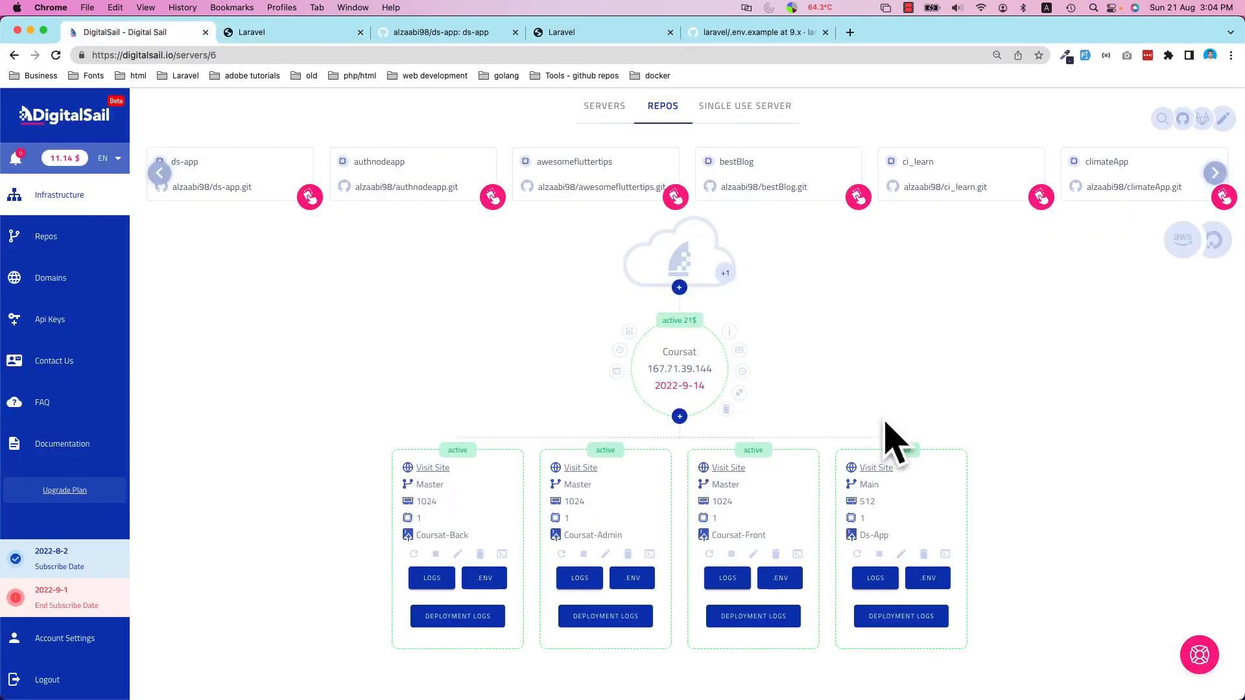
{"action": "left_click", "coordinate": [293, 32]}
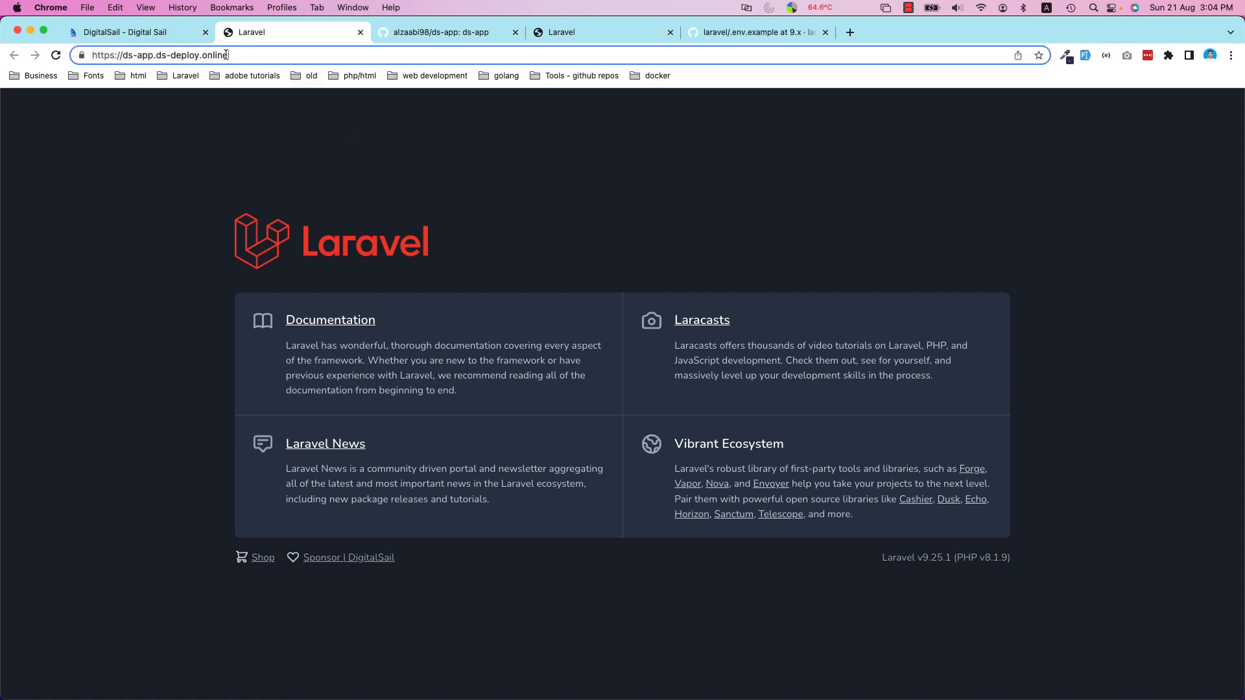
{"action": "left_click", "coordinate": [601, 32]}
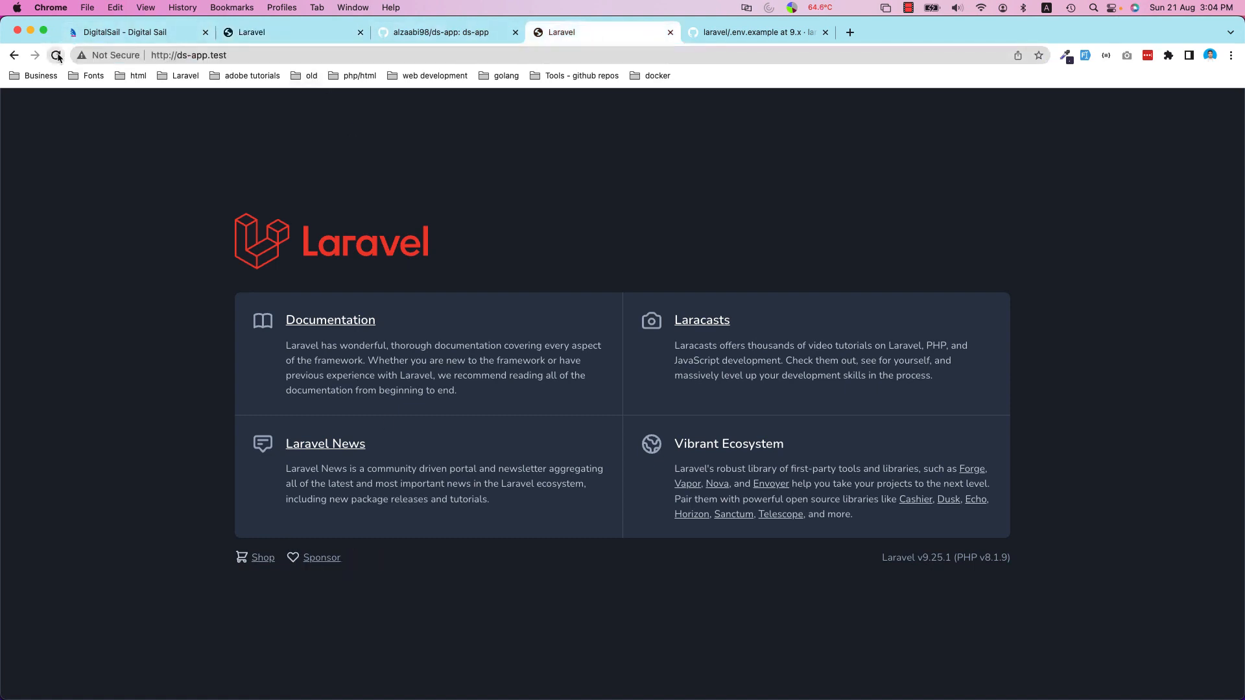
{"action": "left_click", "coordinate": [293, 31]}
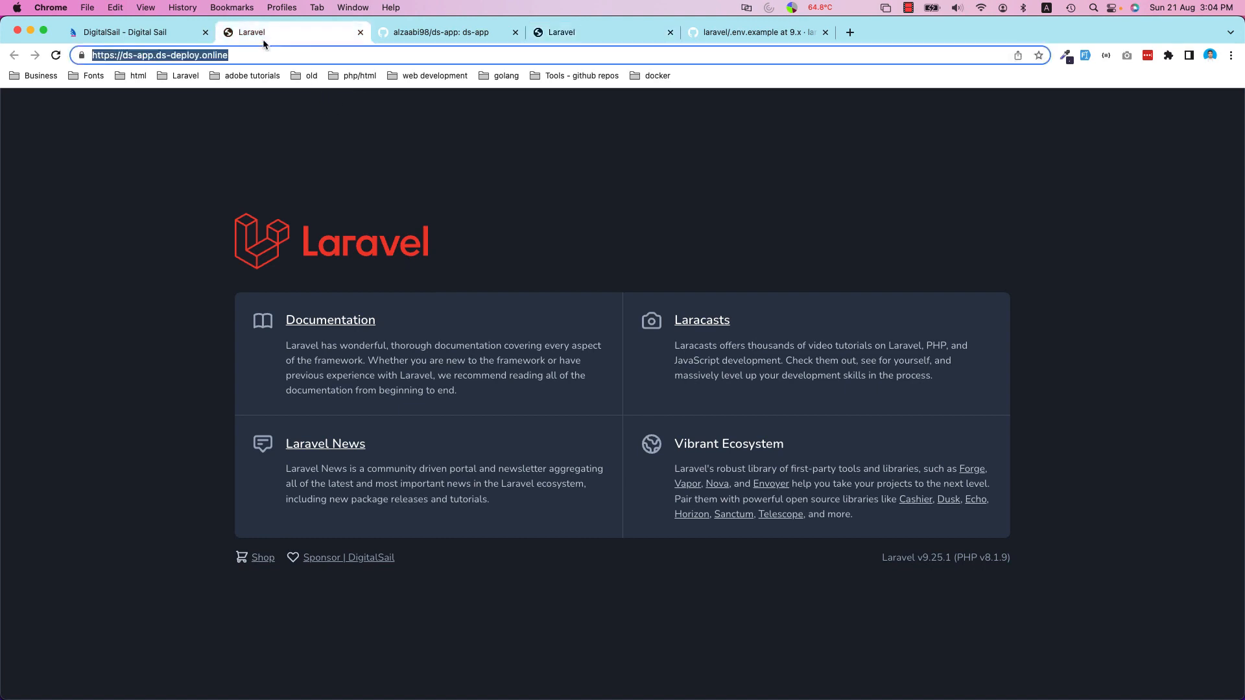
{"action": "left_click", "coordinate": [119, 32]}
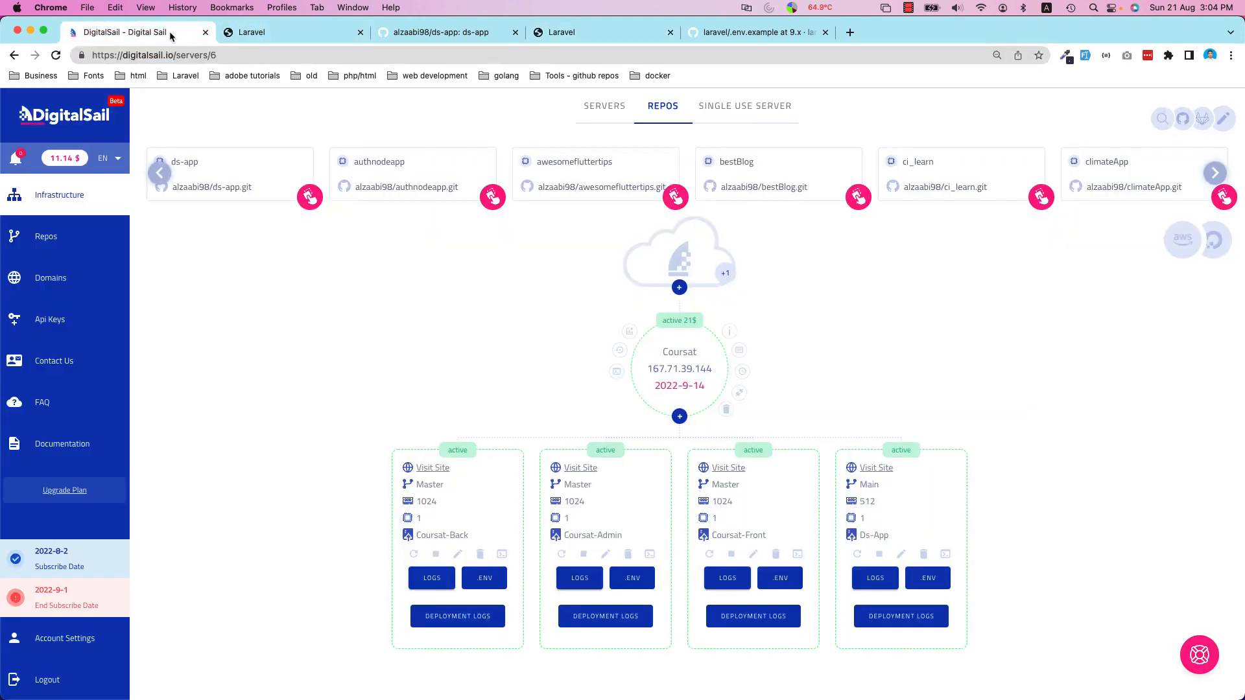
{"action": "mouse_move", "coordinate": [490, 244]}
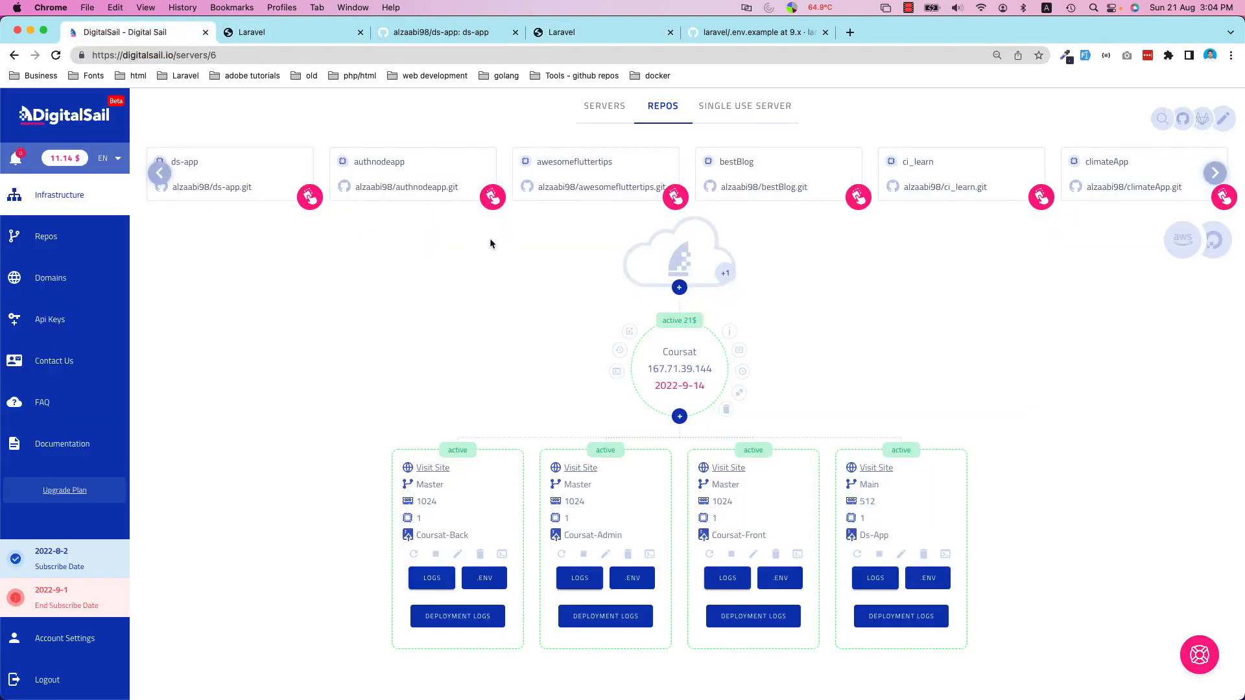
{"action": "mouse_move", "coordinate": [229, 368]}
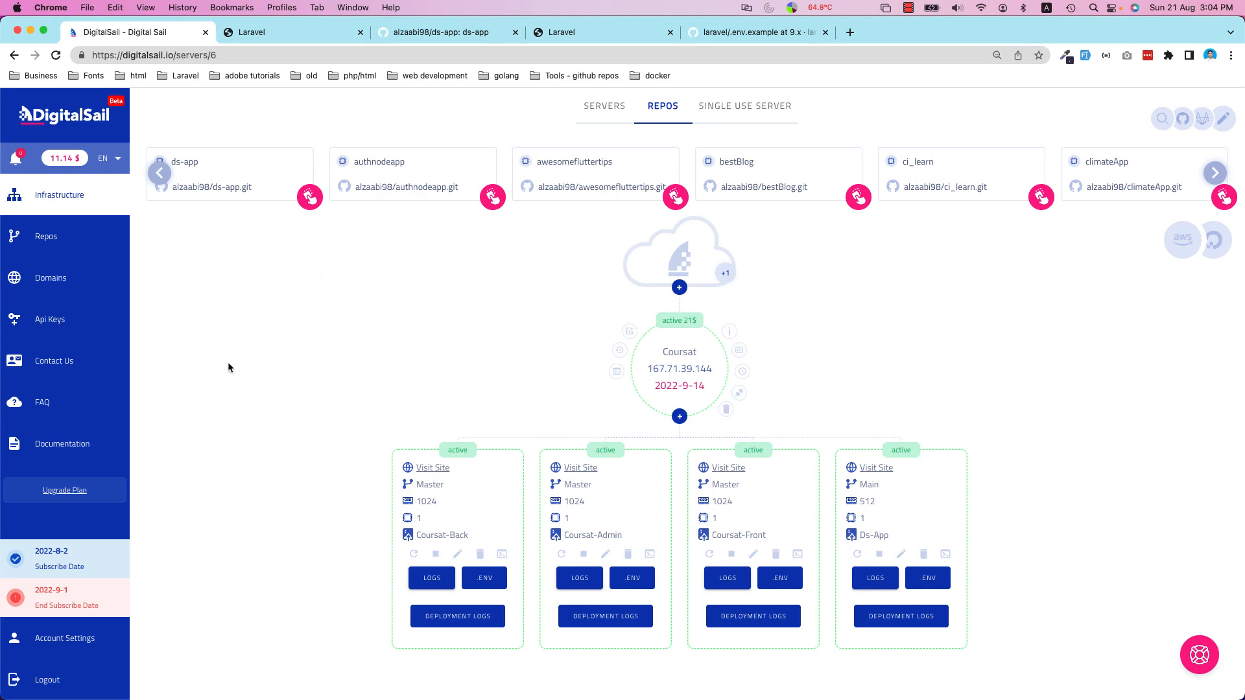